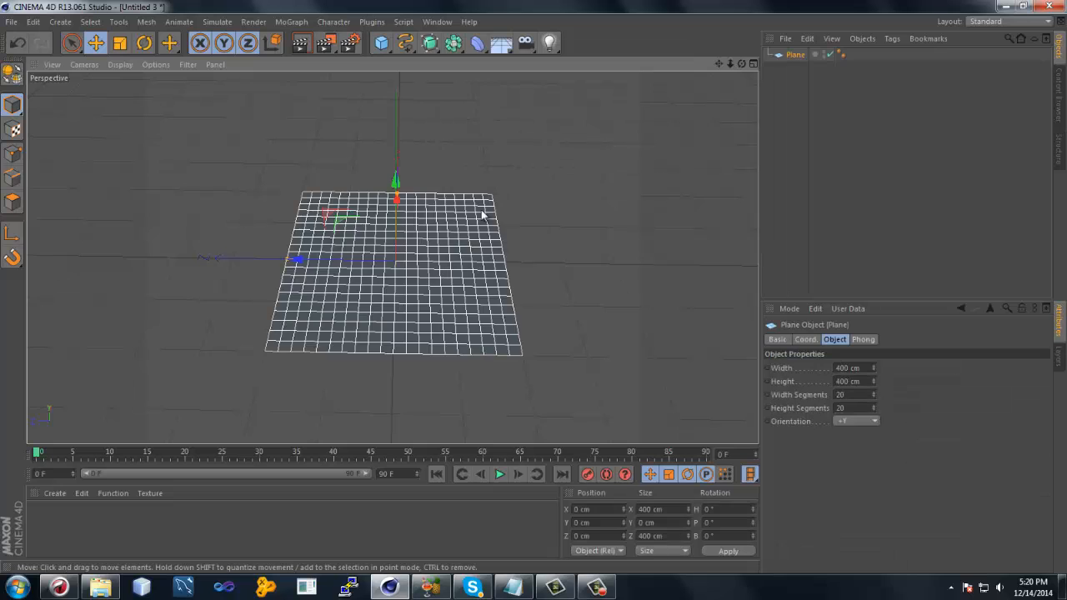
# Scale the ground plane to about 1031 cm square and add a cube raised about 336 cm.
pyautogui.click(119, 43)
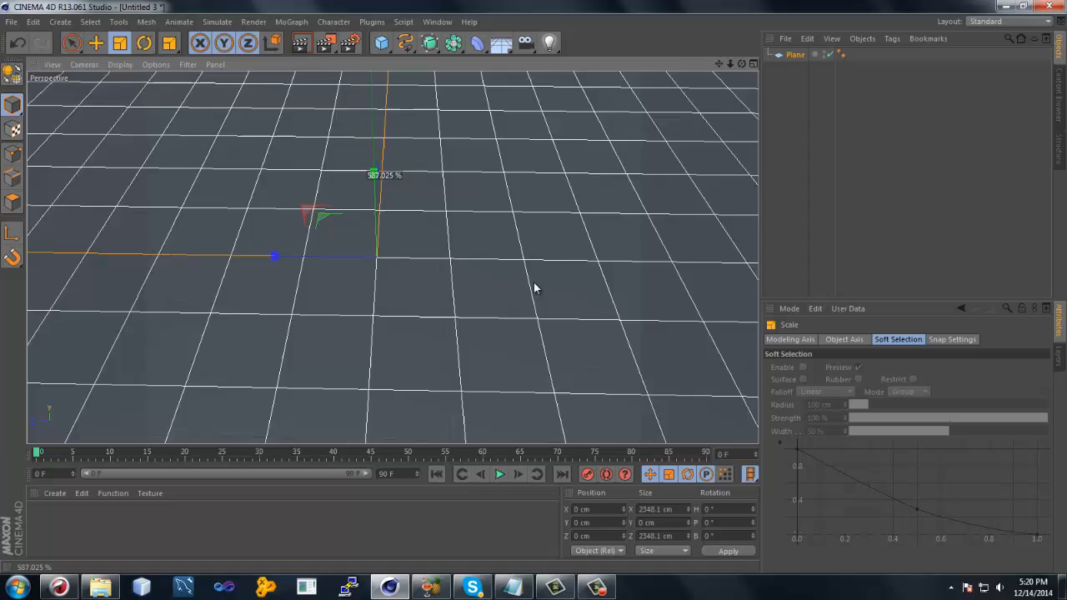
pyautogui.click(381, 43)
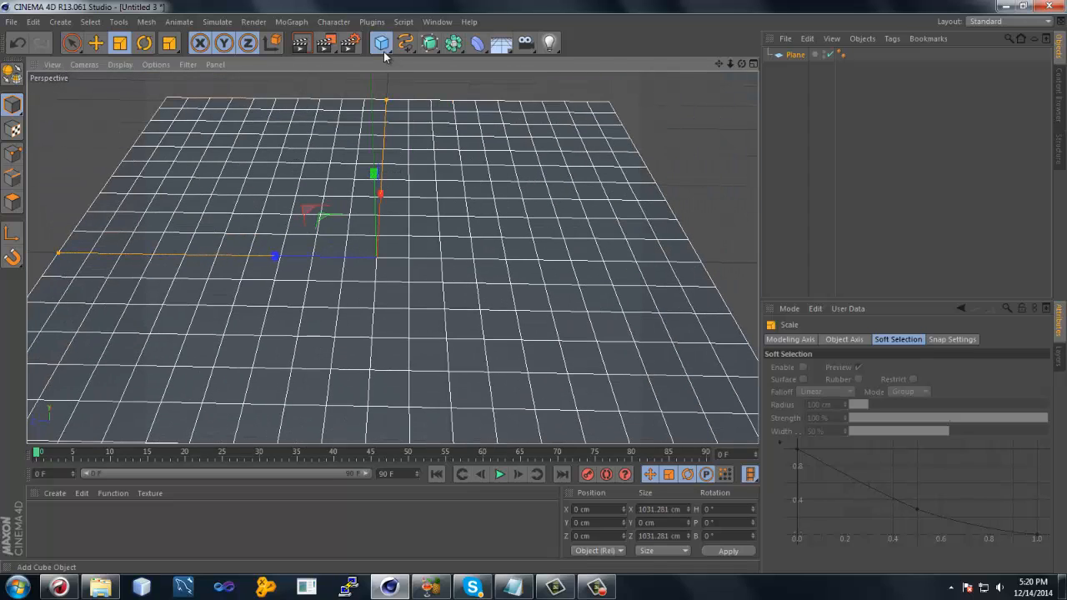
pyautogui.click(381, 42)
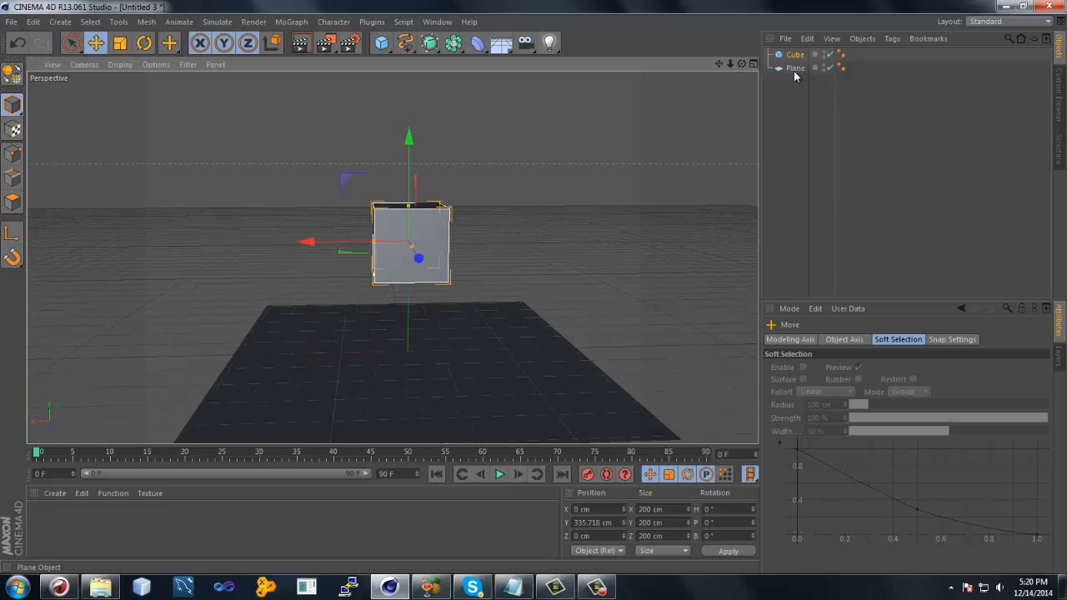
# Tag the plane as a Collider Body, check the plane and cube tags, and play the drop.
pyautogui.rightClick(796, 55)
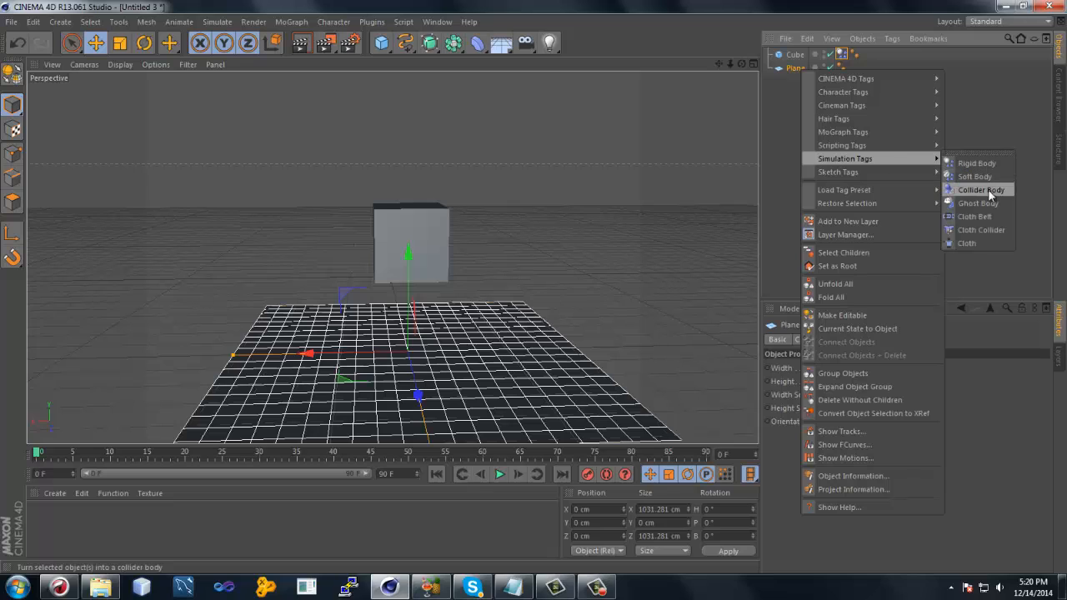
pyautogui.click(975, 176)
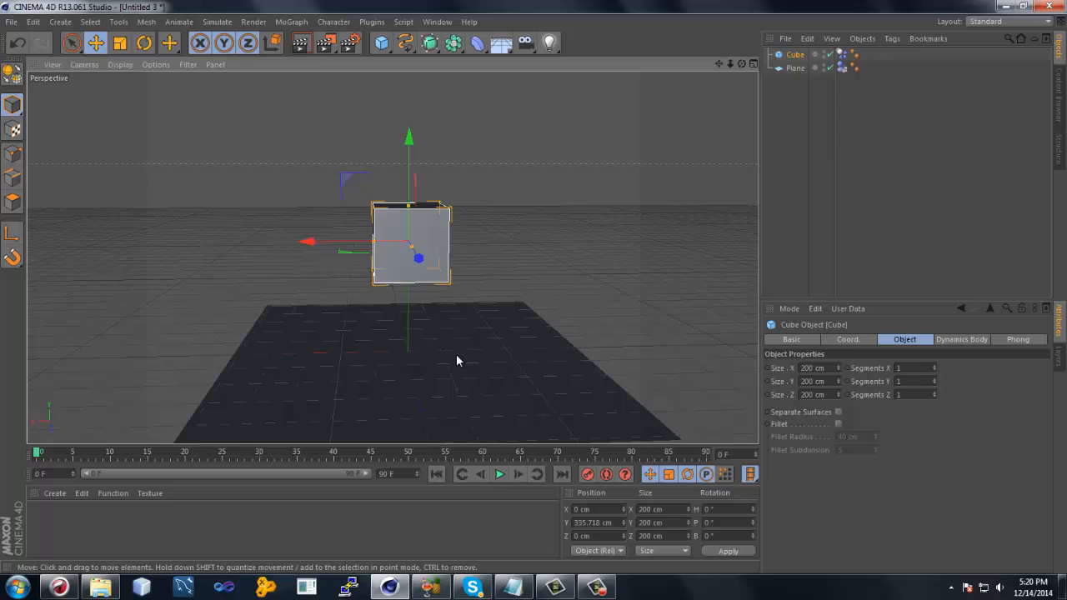
pyautogui.click(795, 68)
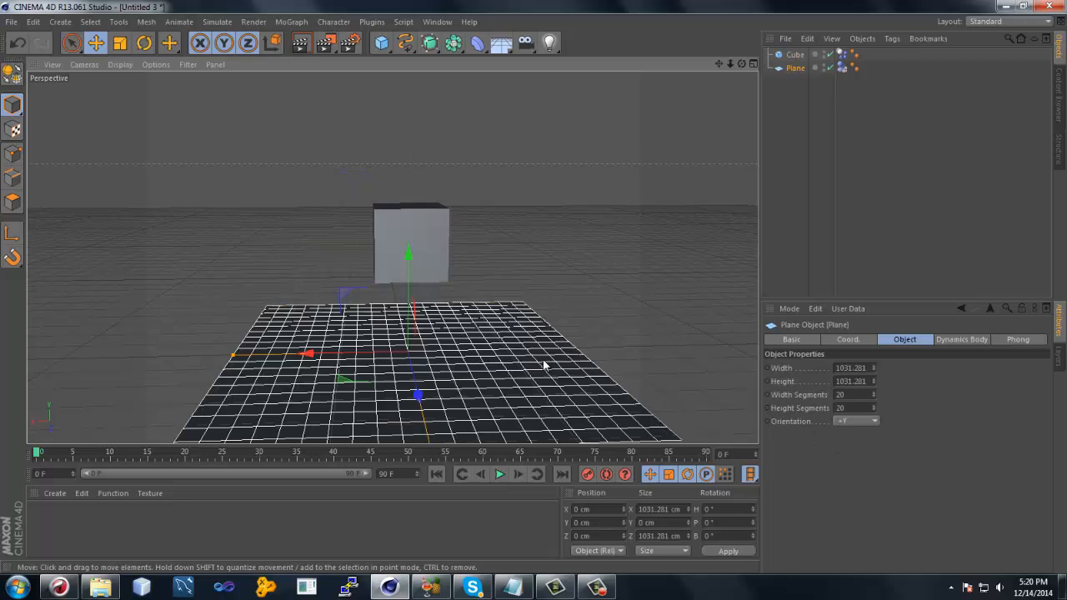
pyautogui.moveTo(515, 372)
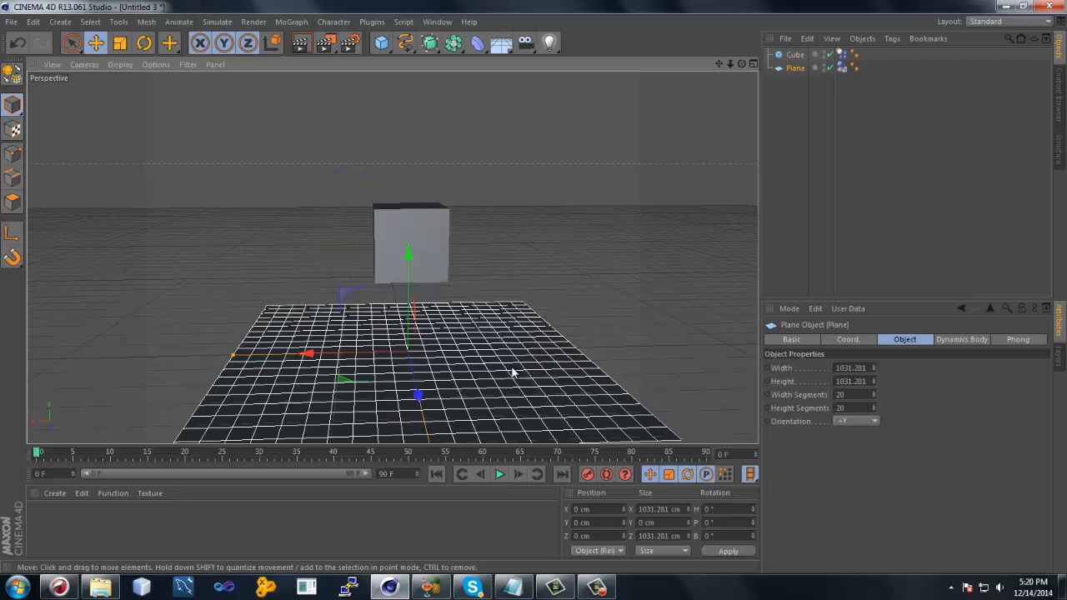
pyautogui.click(796, 54)
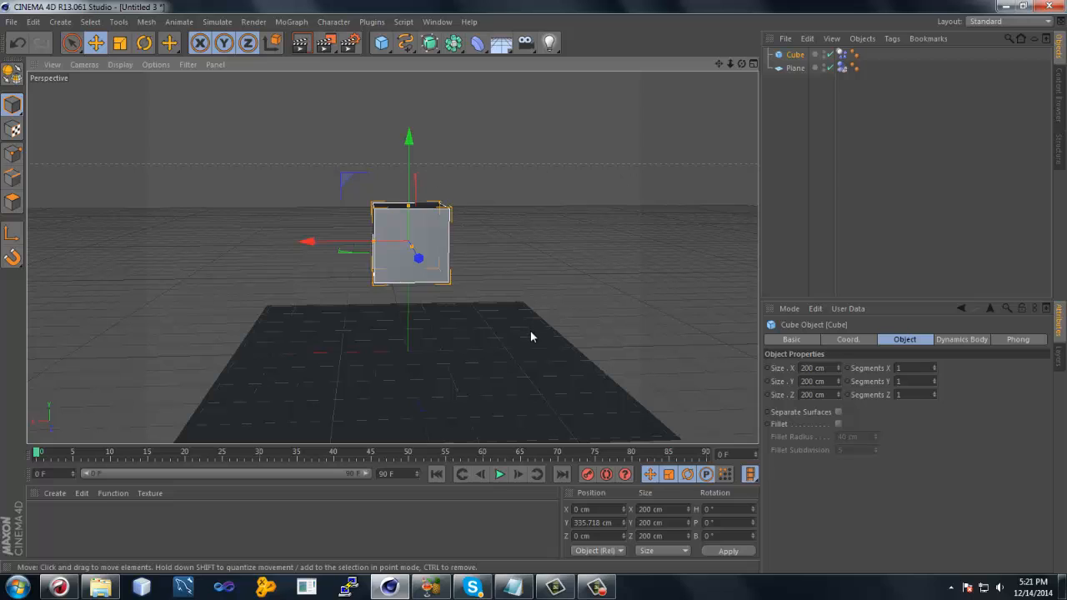
pyautogui.moveTo(588, 263)
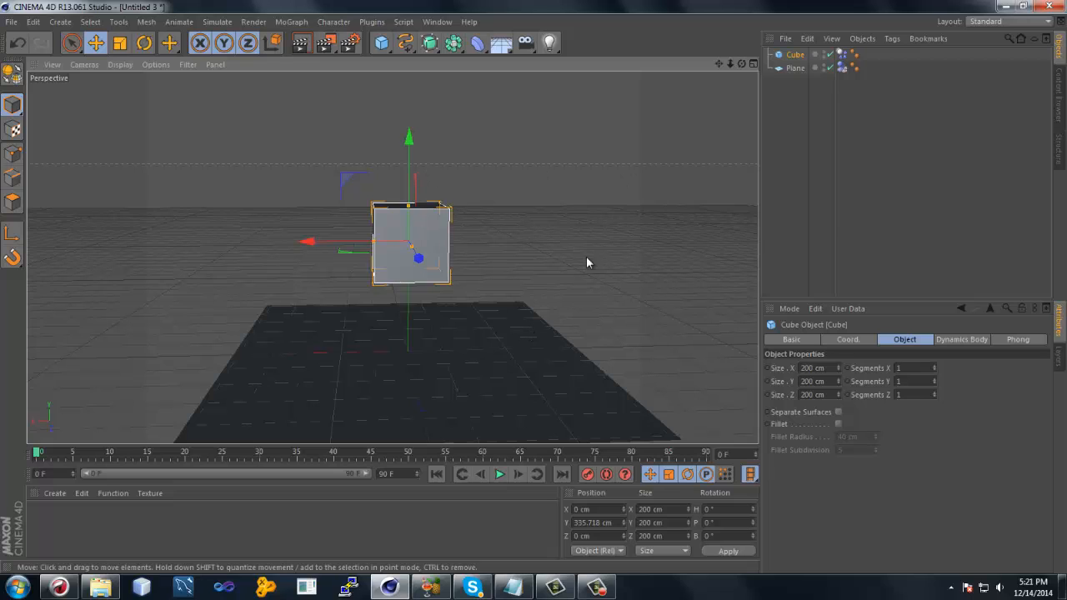
pyautogui.moveTo(509, 165)
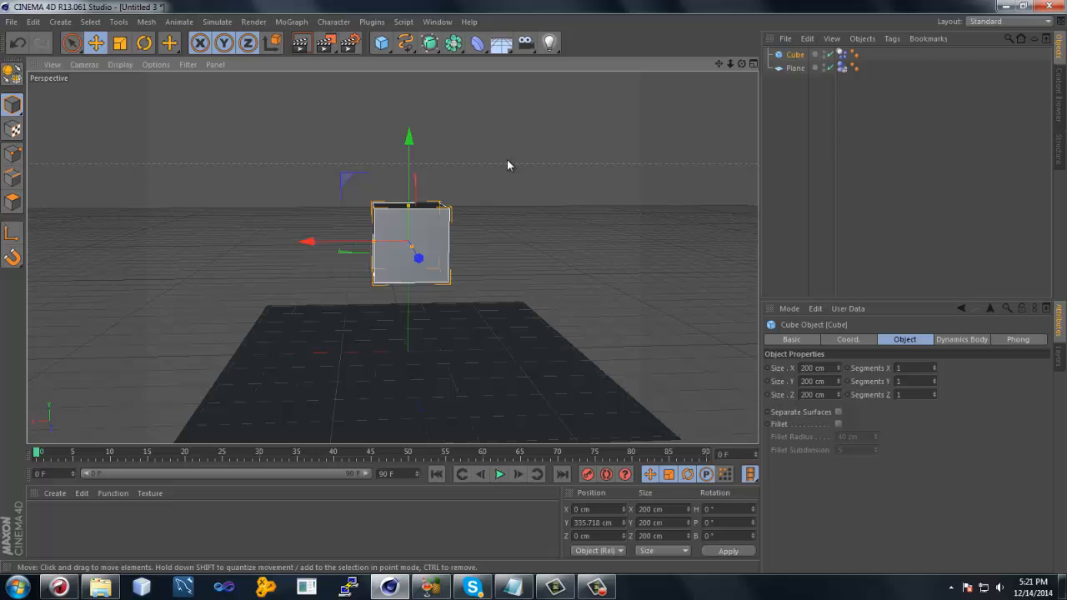
pyautogui.click(500, 474)
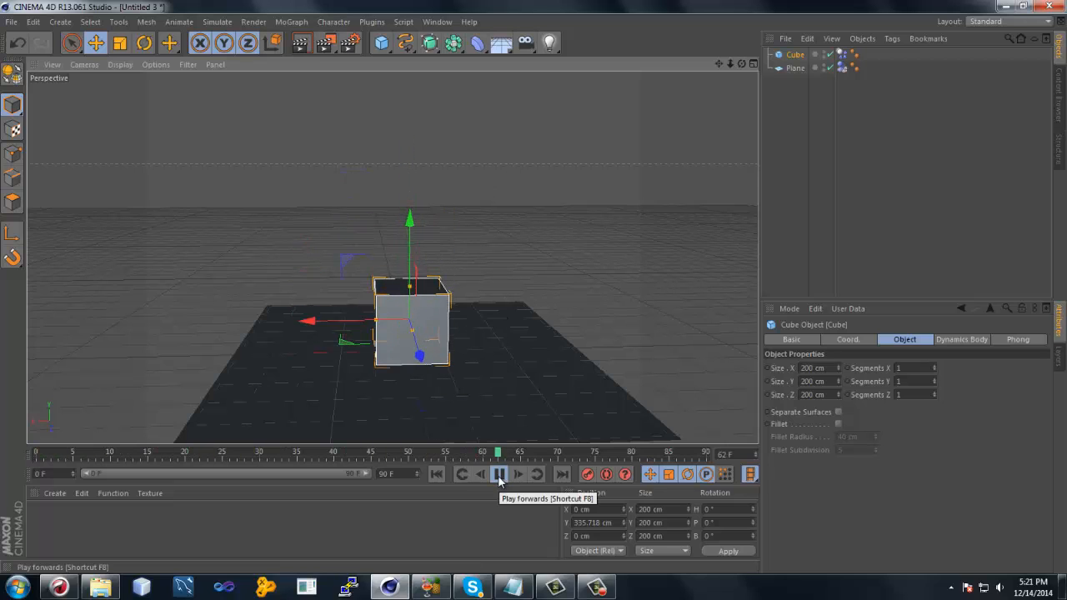
# Stop the playback once the cube has landed on the plane.
pyautogui.click(499, 474)
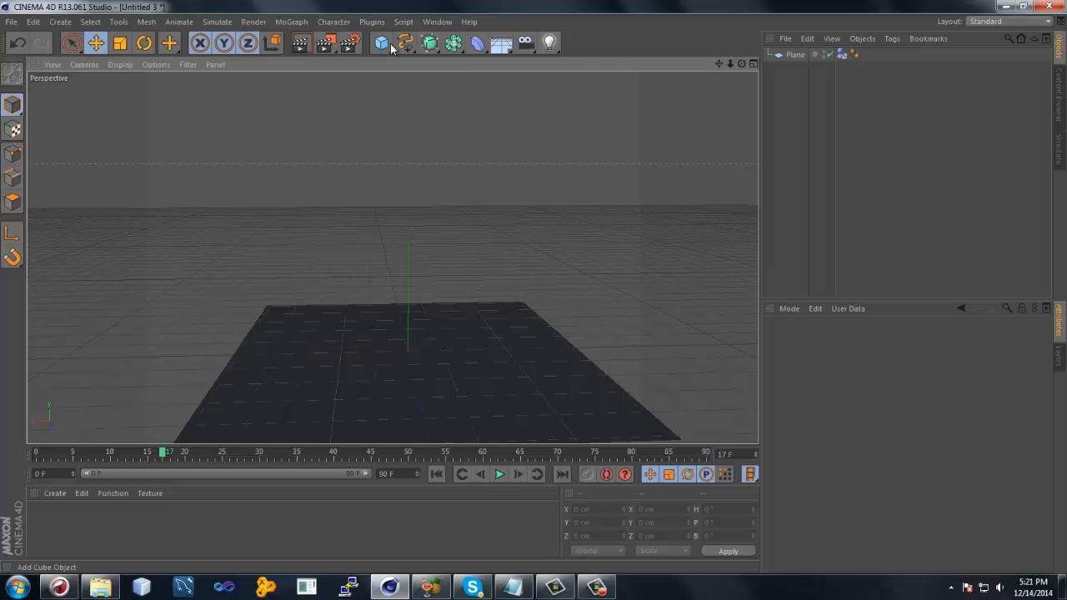
# Add a second plane tilted about -33°, stretched and raised, as a Collider Body ramp.
pyautogui.click(381, 42)
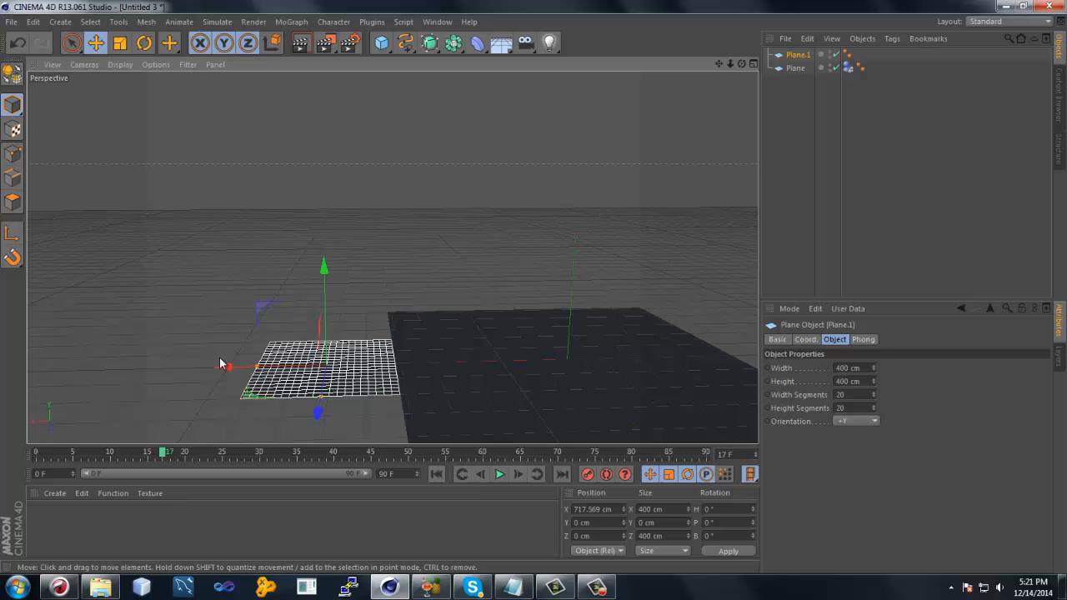
pyautogui.moveTo(221, 365); pyautogui.dragTo(259, 365)
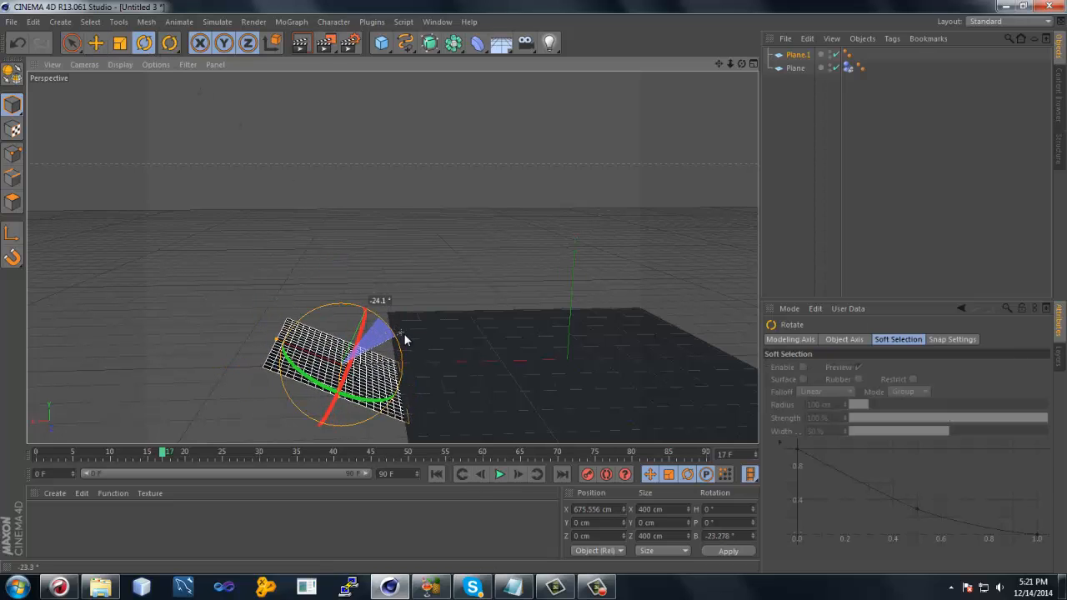
pyautogui.click(95, 43)
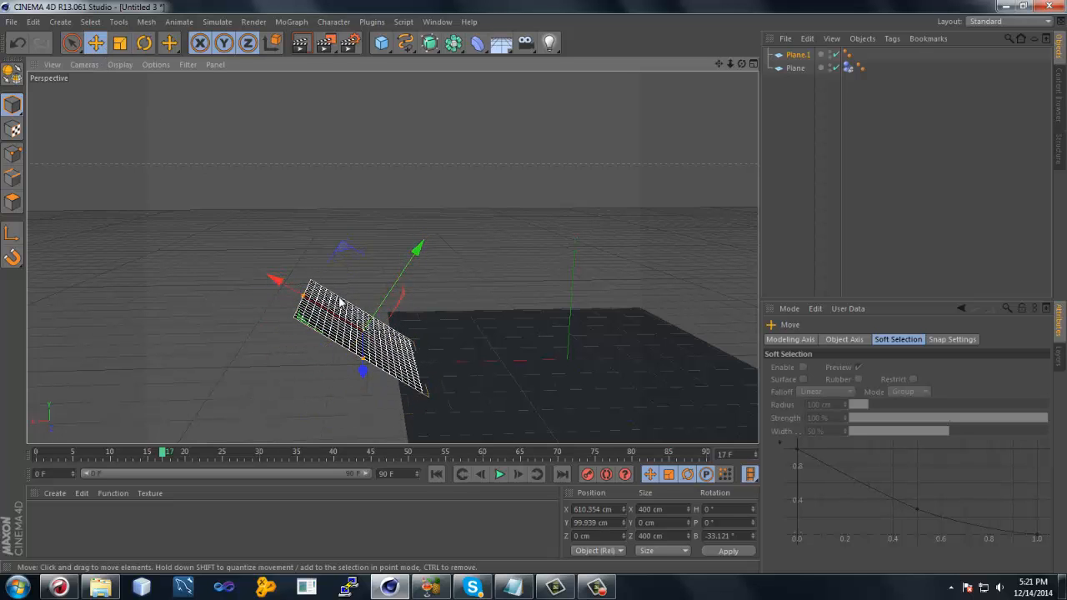
pyautogui.moveTo(338, 300); pyautogui.dragTo(266, 279)
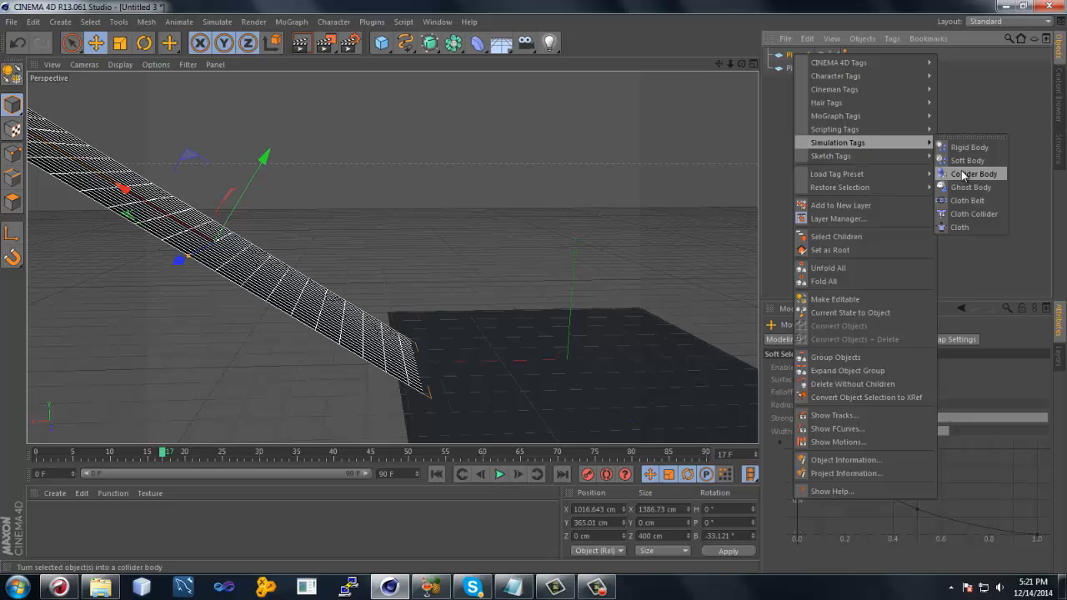
pyautogui.click(967, 161)
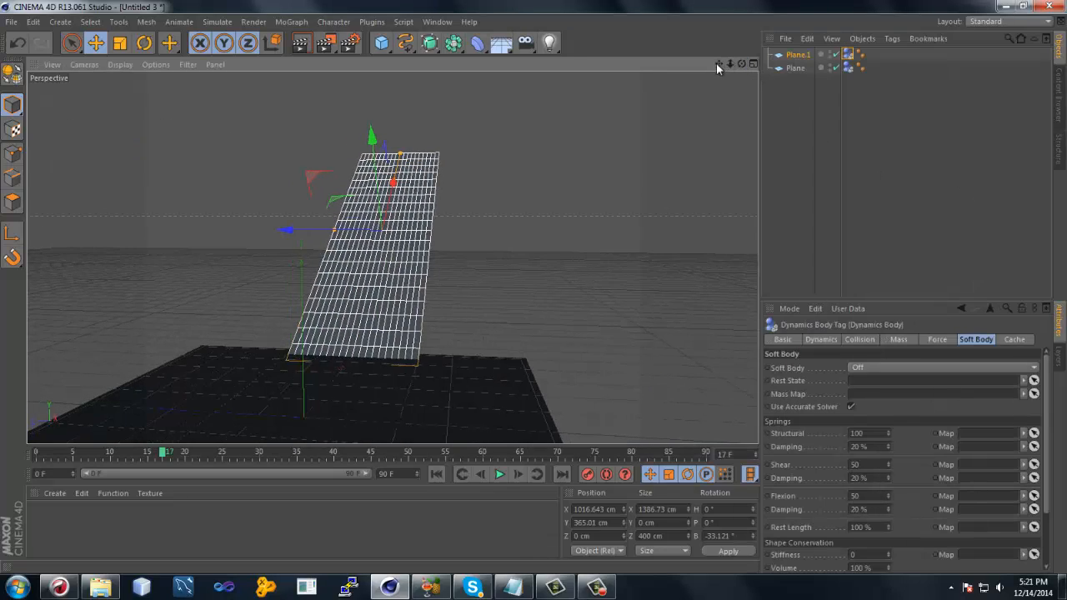
# Add a 100 cm sphere and place it high above the ramp's upper end.
pyautogui.click(381, 42)
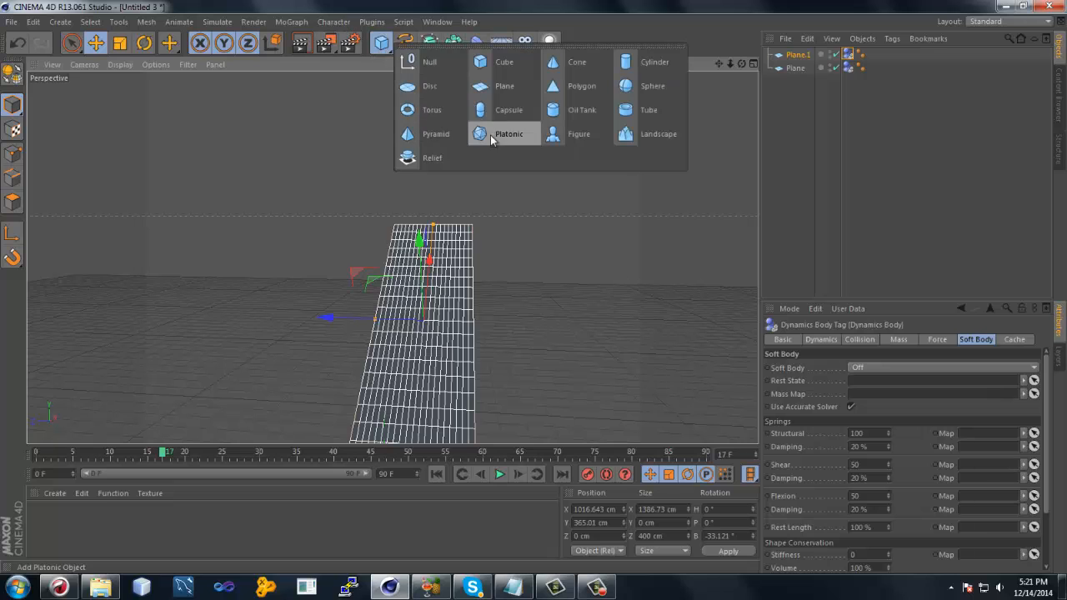
pyautogui.click(653, 85)
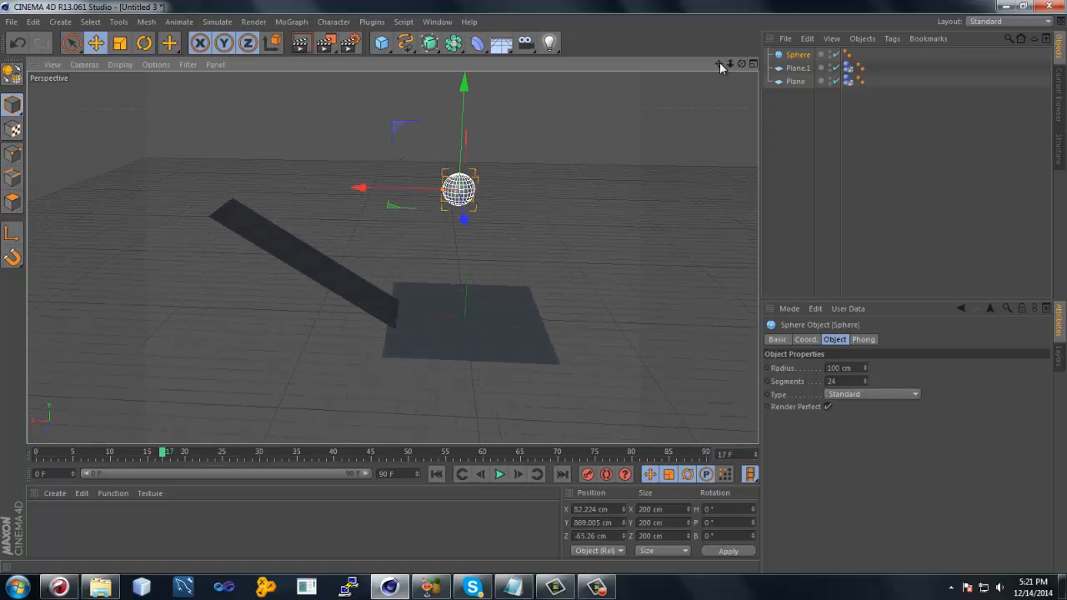
pyautogui.moveTo(359, 189); pyautogui.dragTo(256, 233)
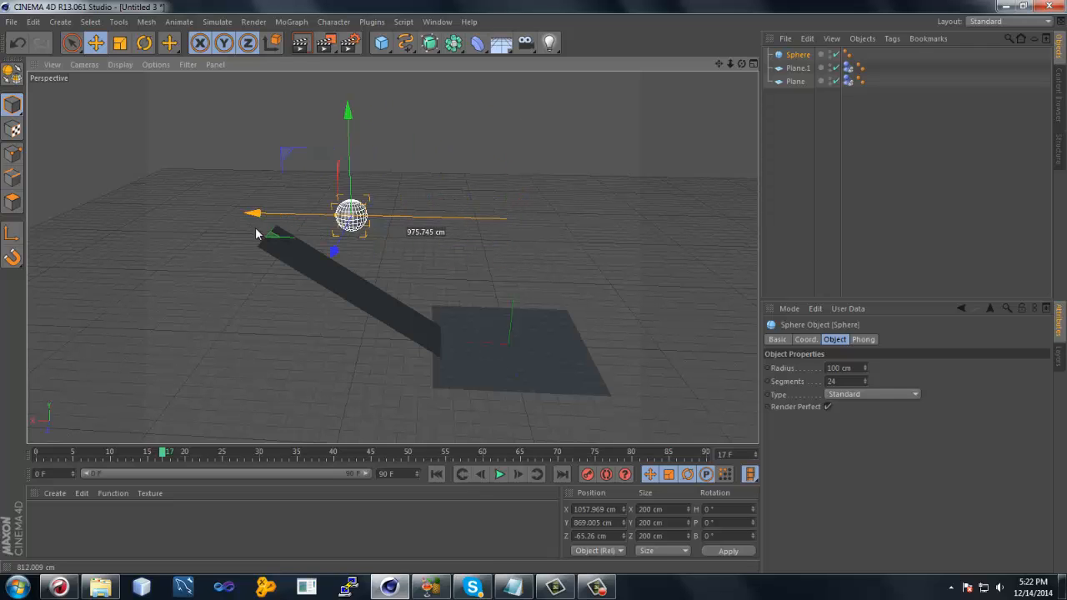
pyautogui.moveTo(350, 216); pyautogui.dragTo(283, 216)
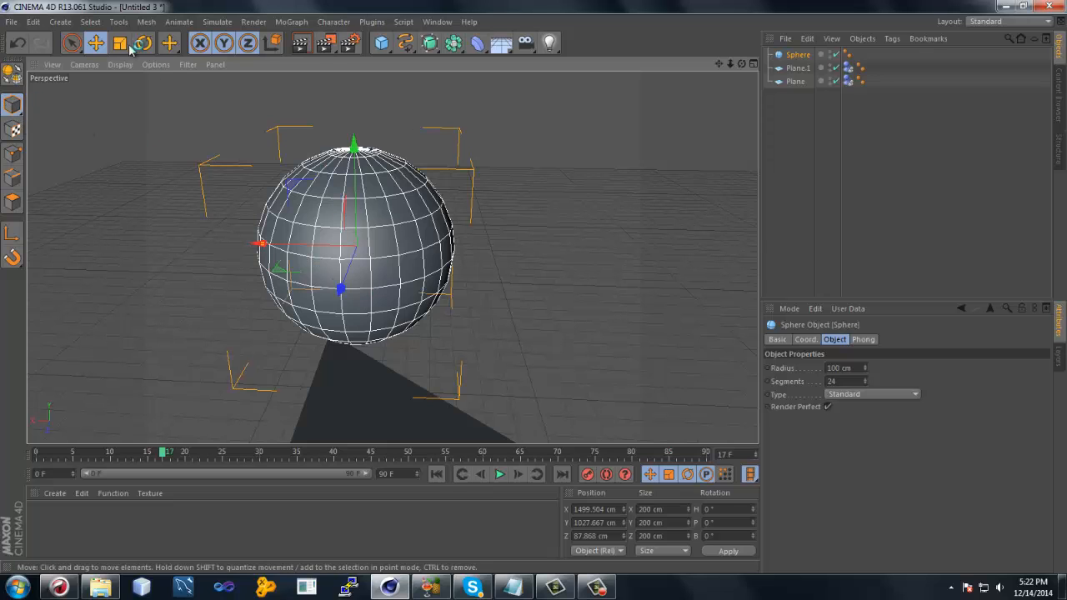
pyautogui.click(119, 43)
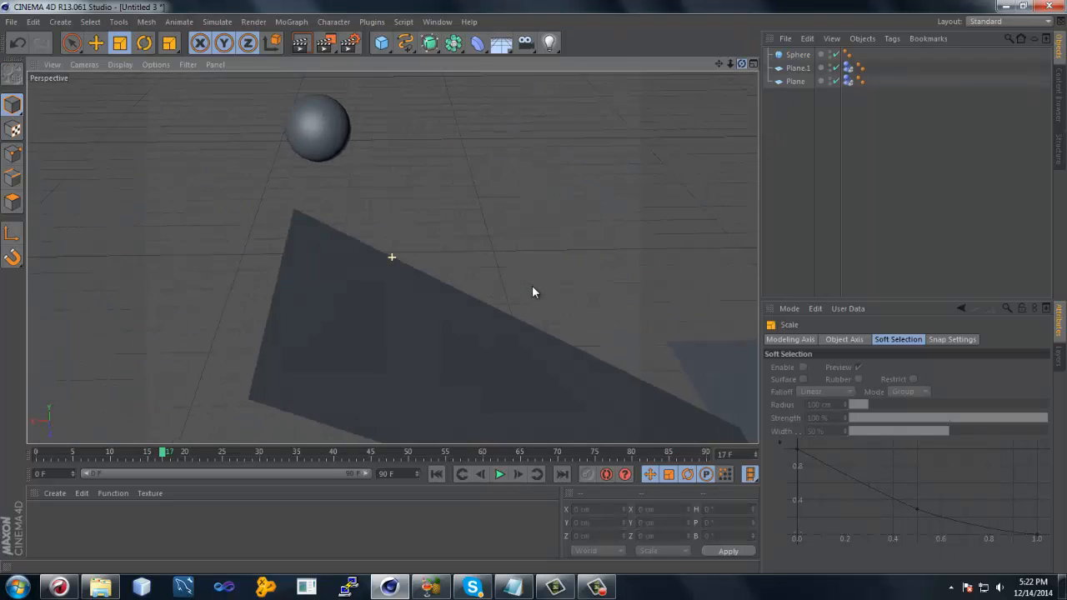
# Shrink the sphere to about 65 cm, add a Rigid Body tag, then play and rewind.
pyautogui.rightClick(797, 54)
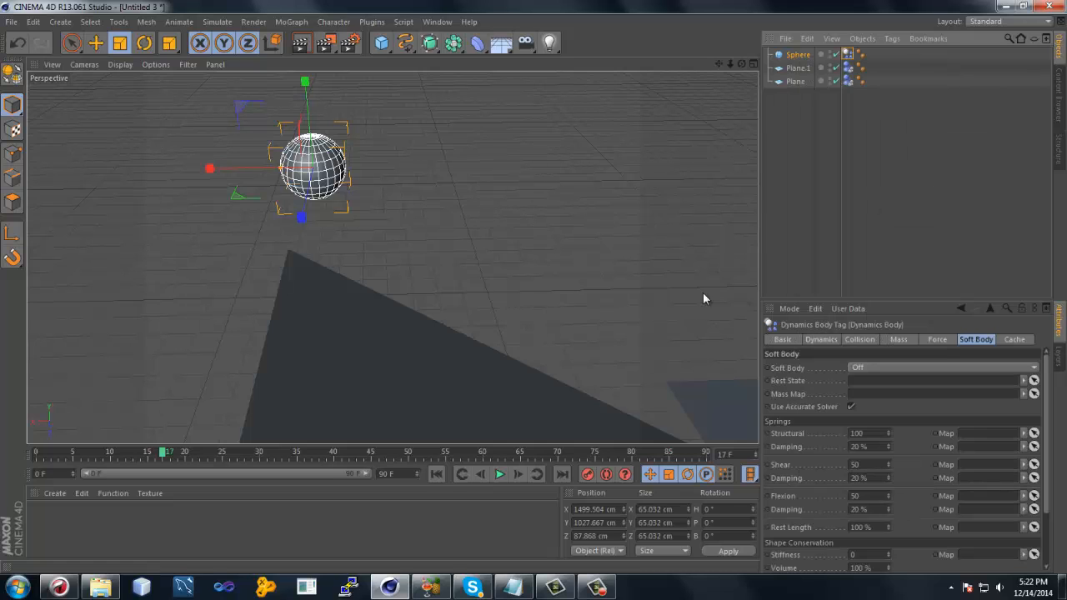
pyautogui.click(499, 474)
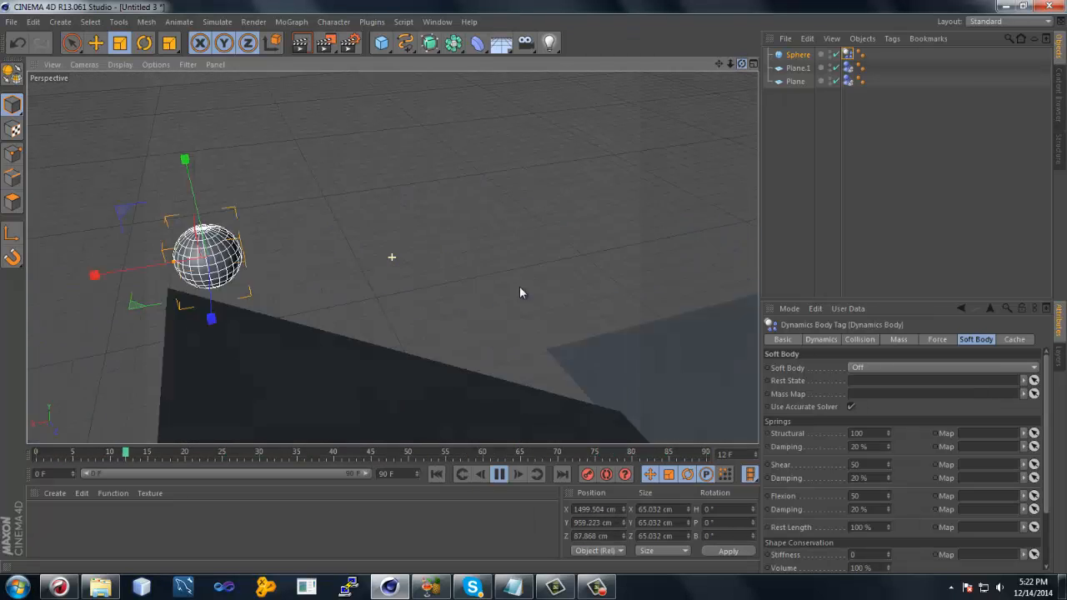
pyautogui.click(499, 474)
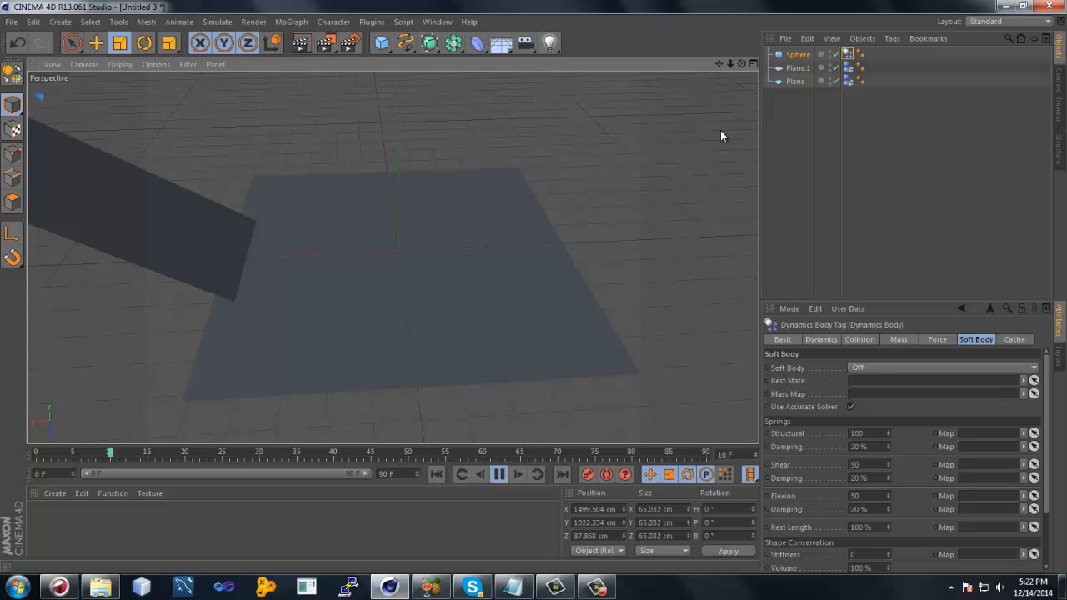
pyautogui.click(499, 473)
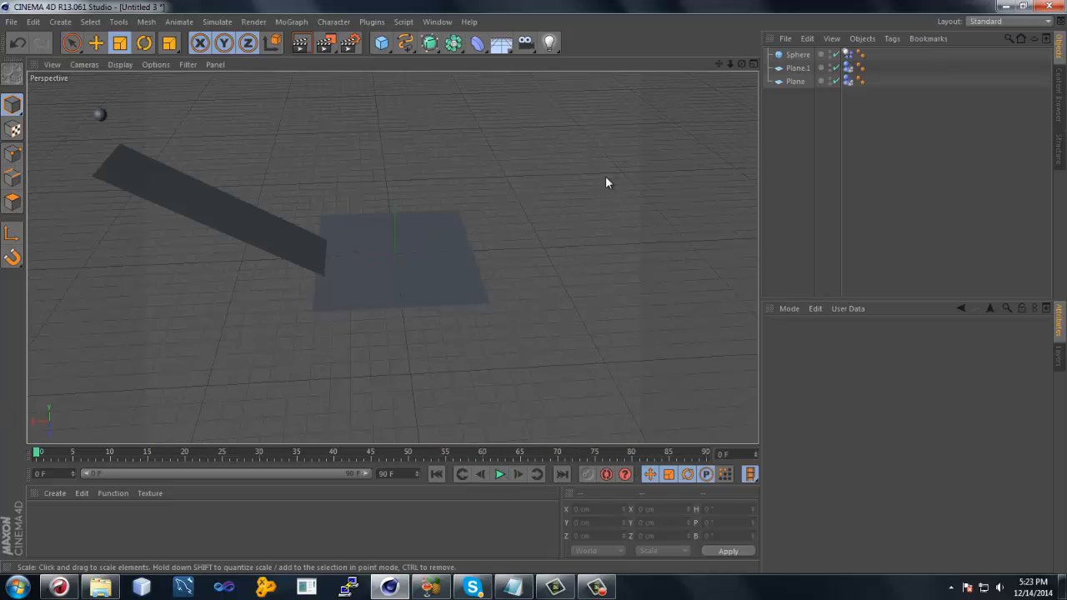
pyautogui.click(453, 42)
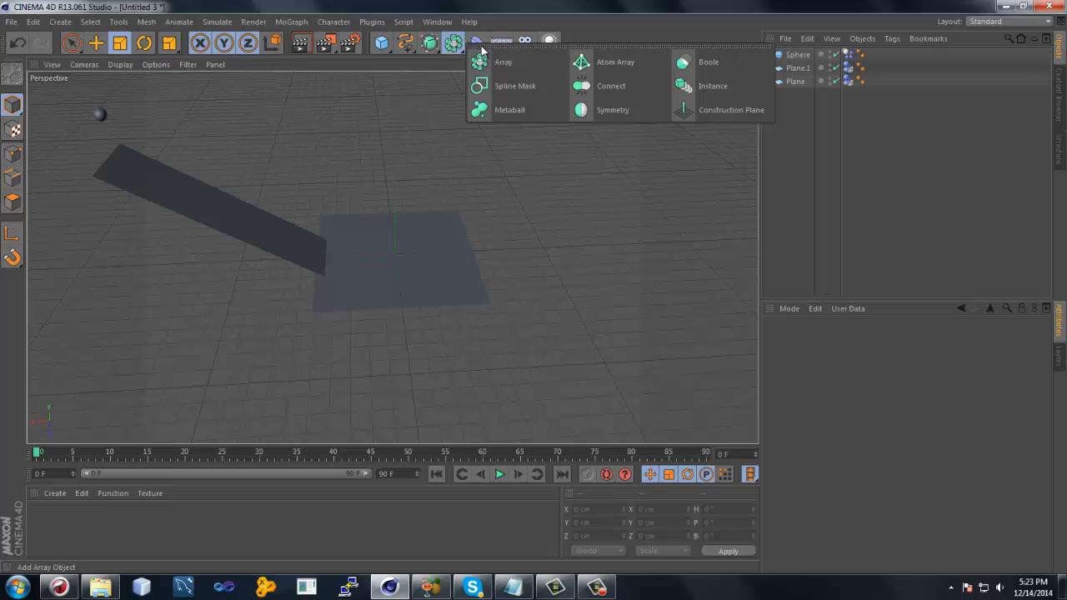
pyautogui.moveTo(433, 42)
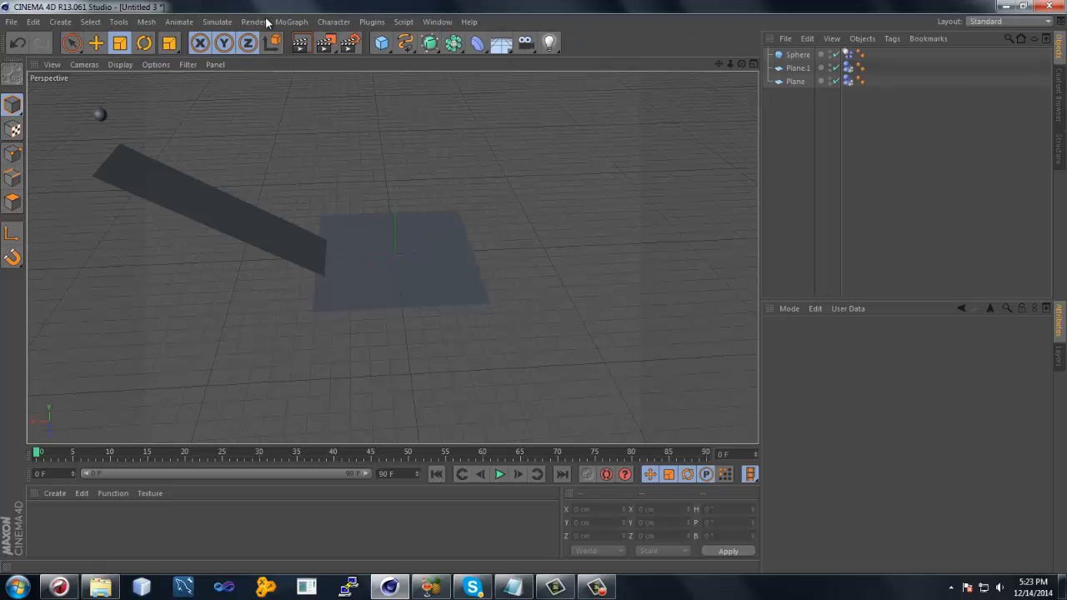
pyautogui.click(291, 22)
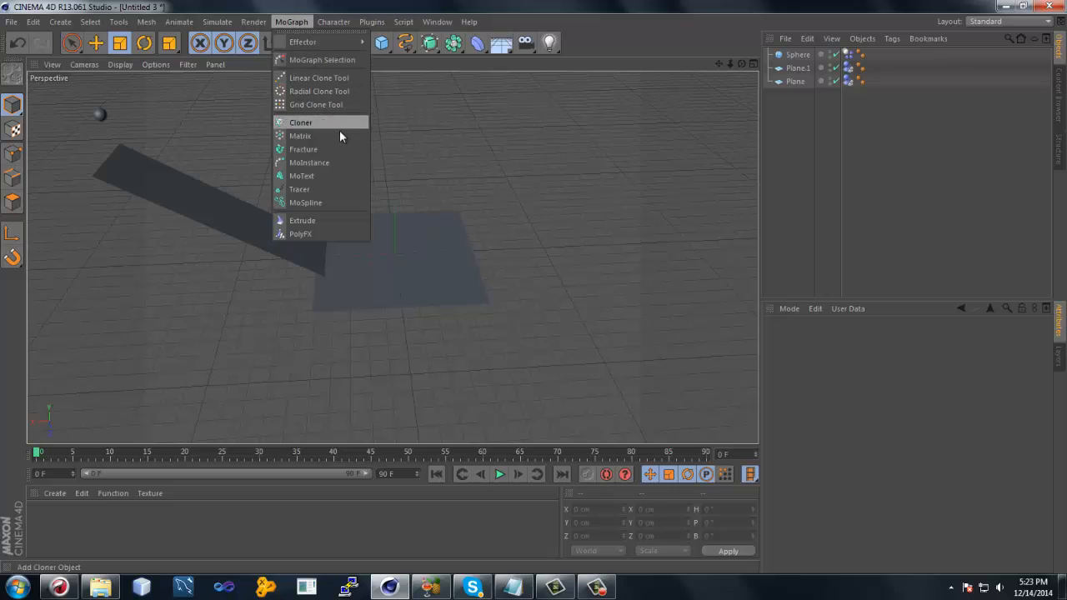
pyautogui.click(300, 123)
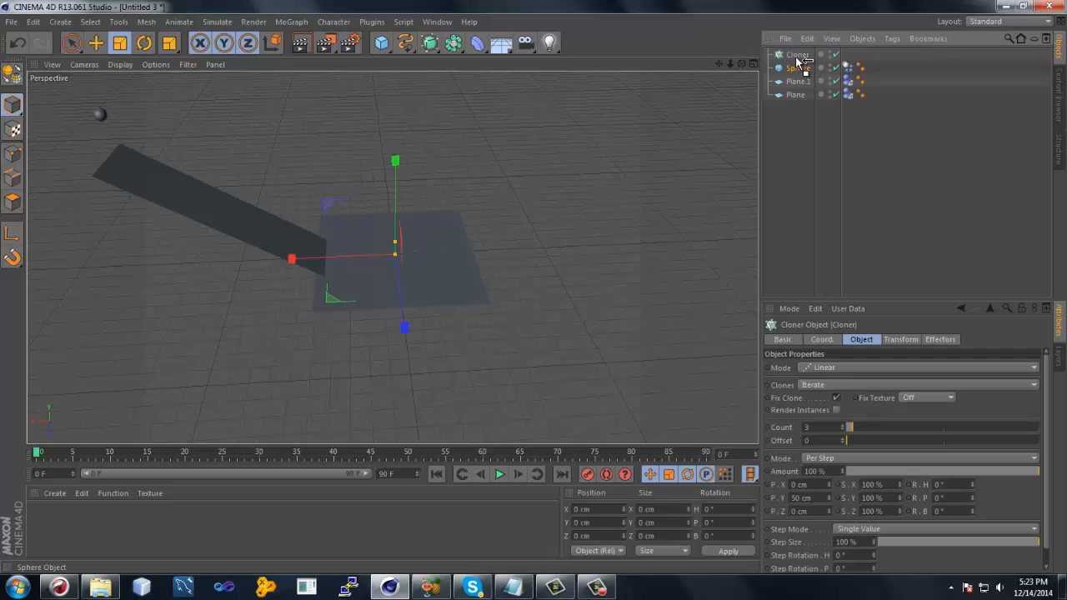
pyautogui.click(798, 68)
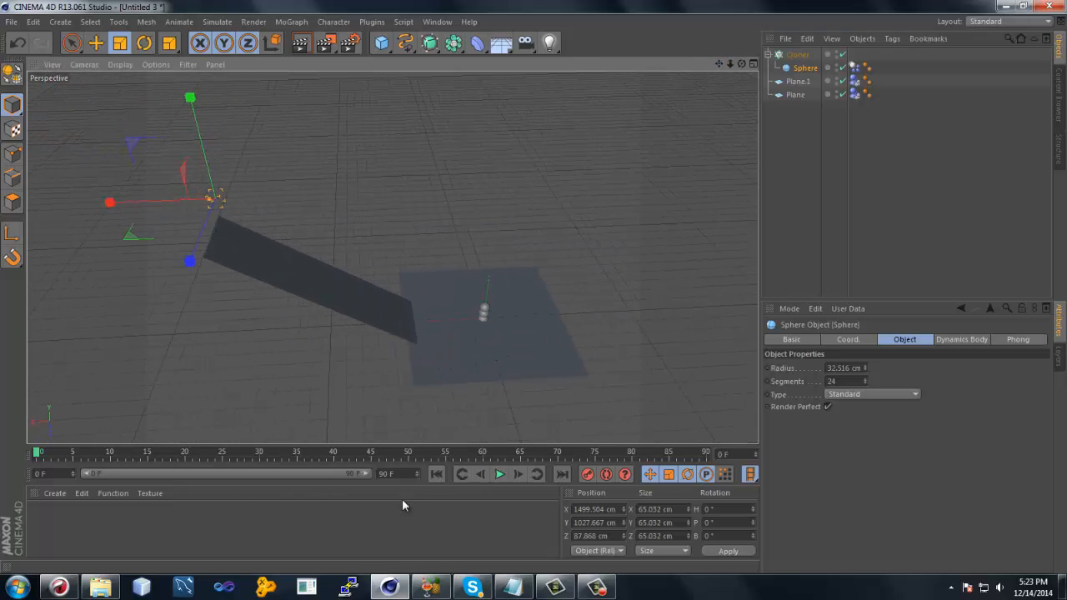
pyautogui.click(498, 474)
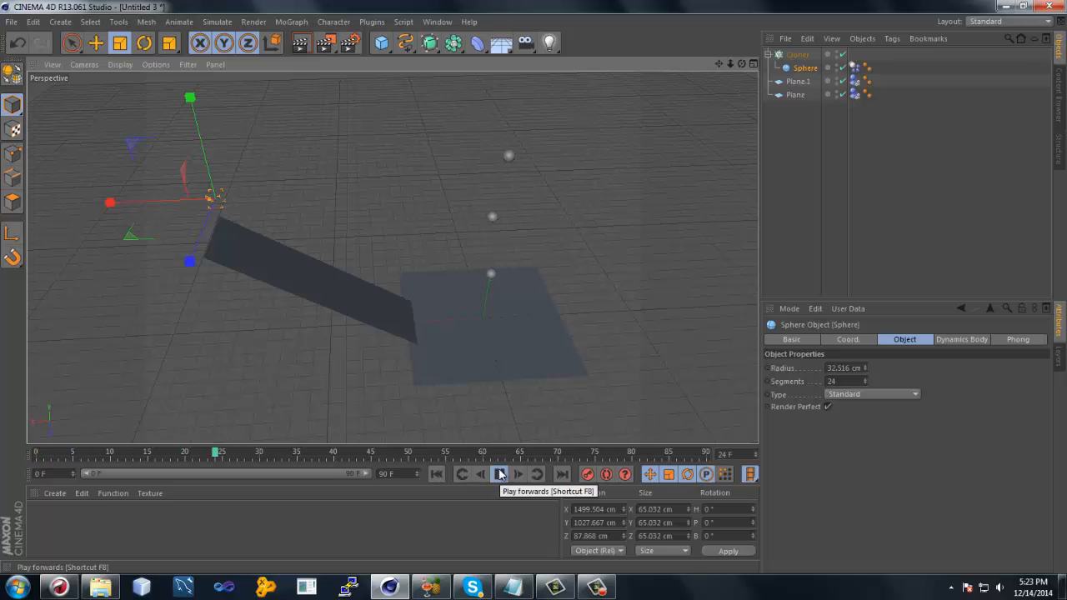
pyautogui.click(499, 474)
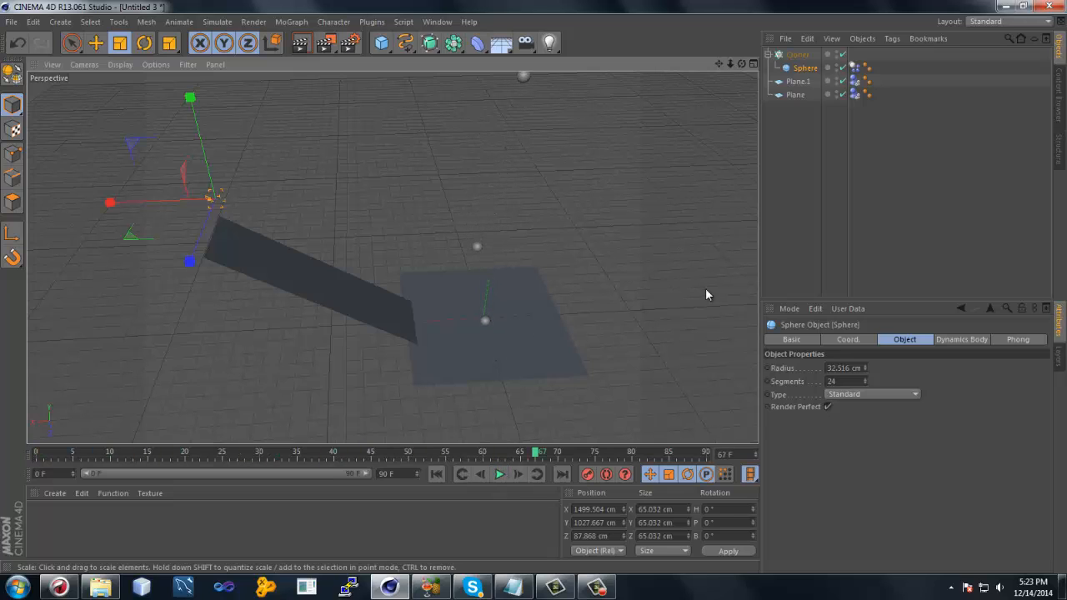
pyautogui.moveTo(816, 107)
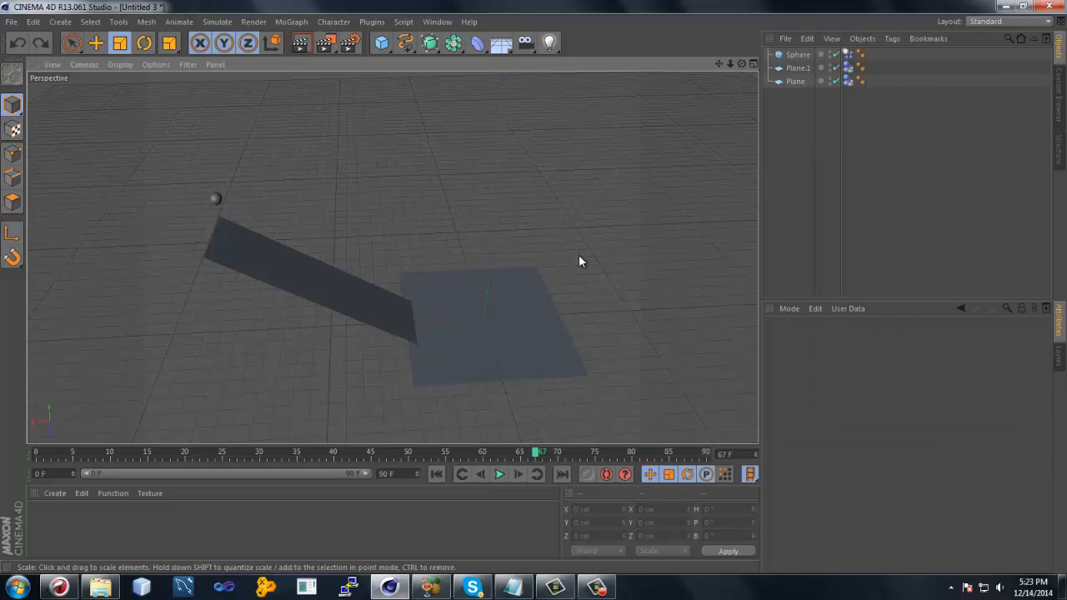
pyautogui.click(215, 198)
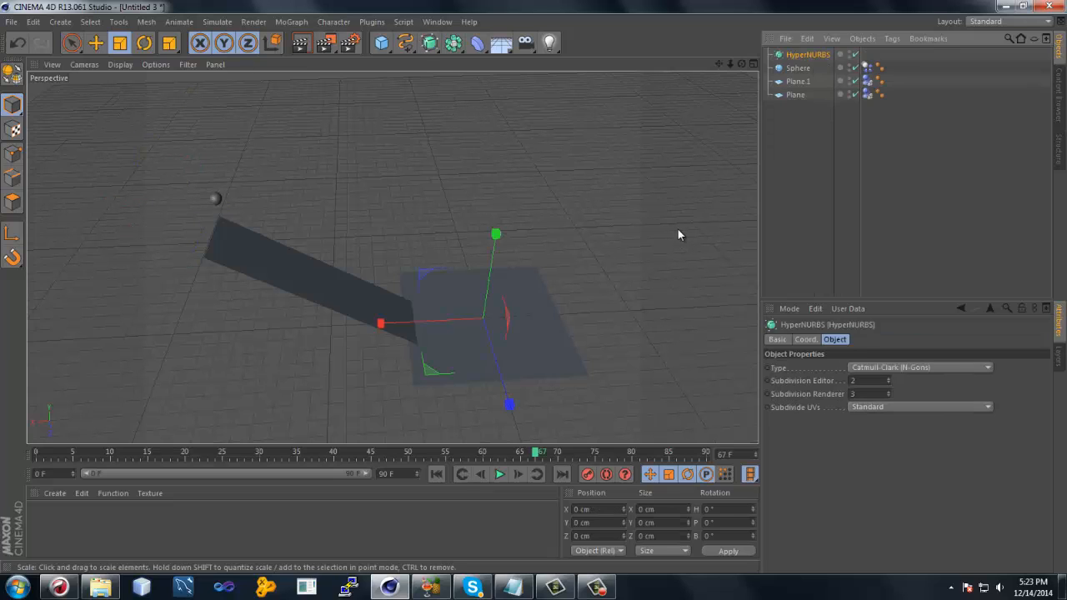
# Undo the accidental HyperNURBS and add a MoGraph Cloner, then select the sphere.
pyautogui.click(454, 43)
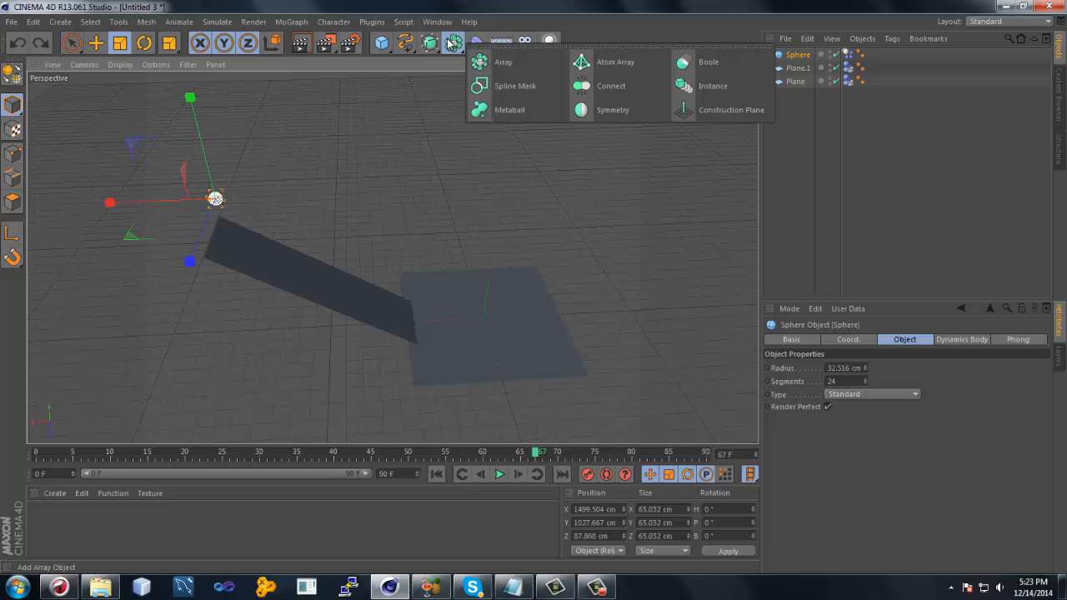
pyautogui.click(292, 22)
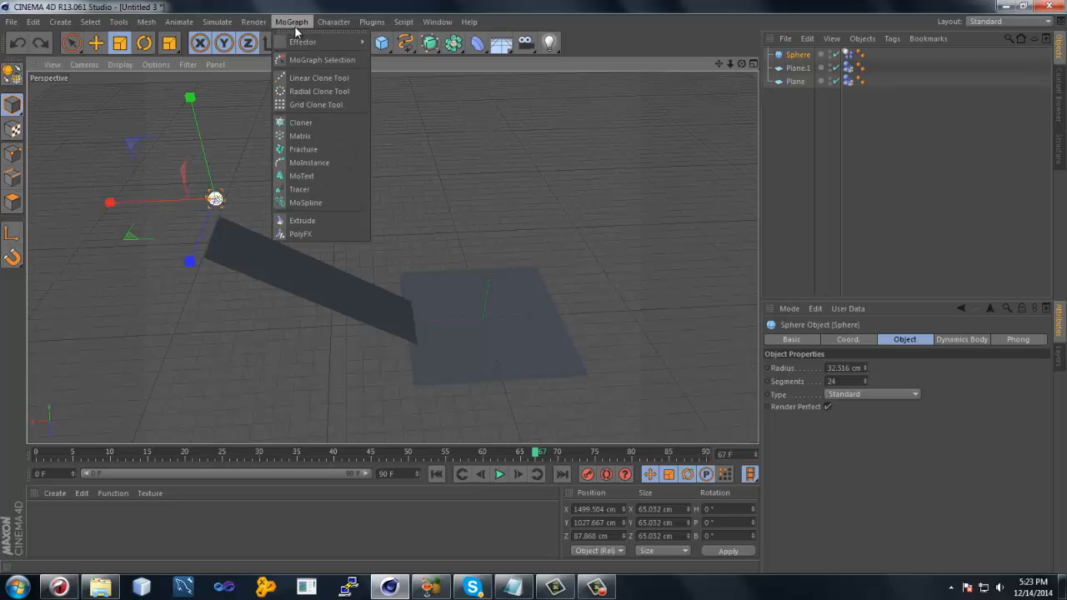
pyautogui.click(300, 122)
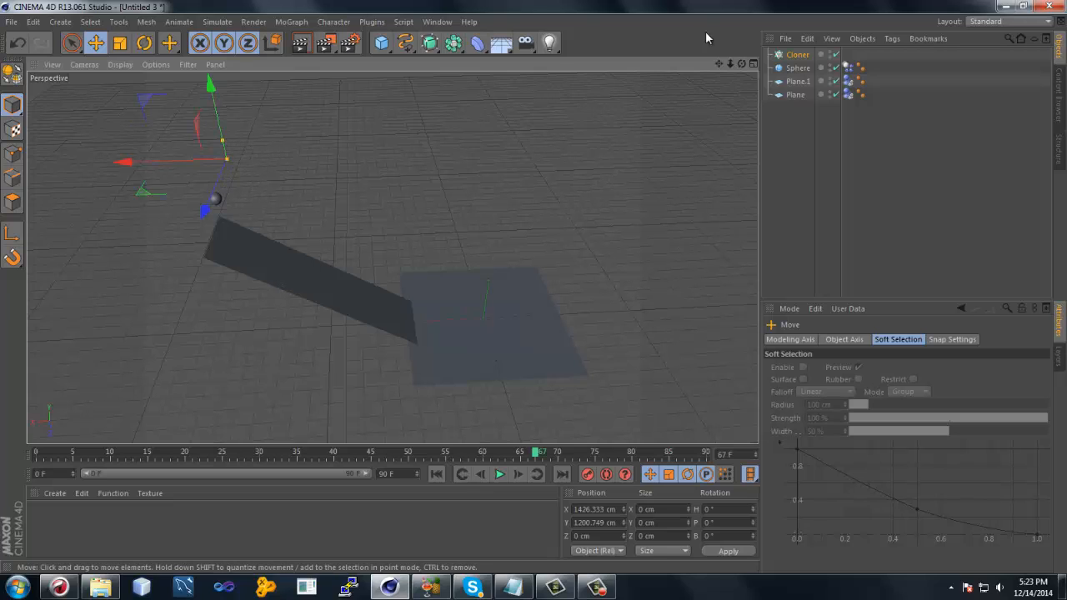
pyautogui.click(797, 67)
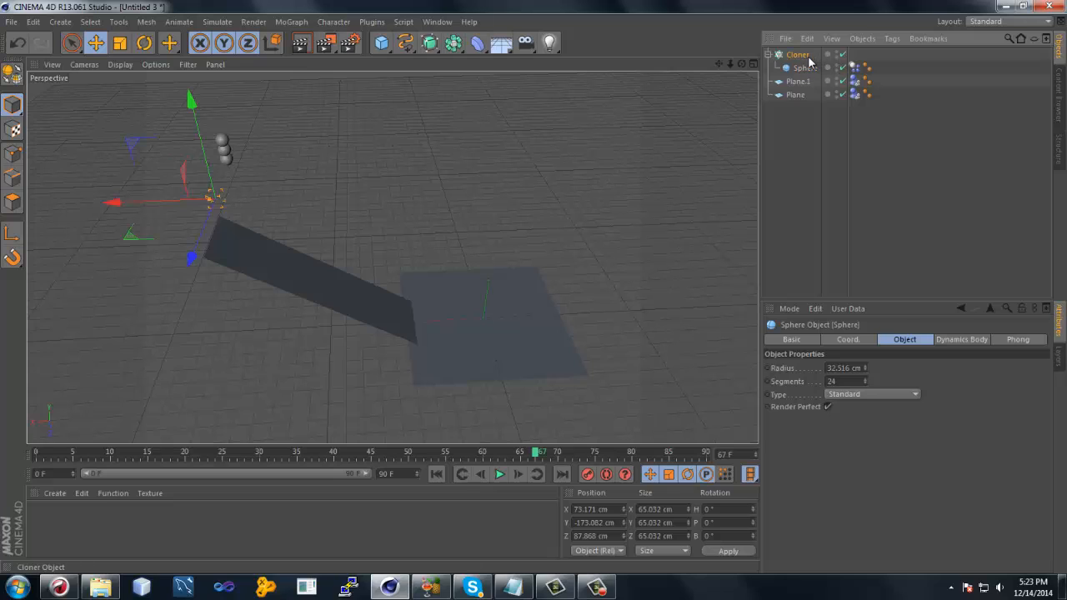
# Nest the sphere under the Linear cloner, raise Count to 26, and stretch the column taller.
pyautogui.click(797, 54)
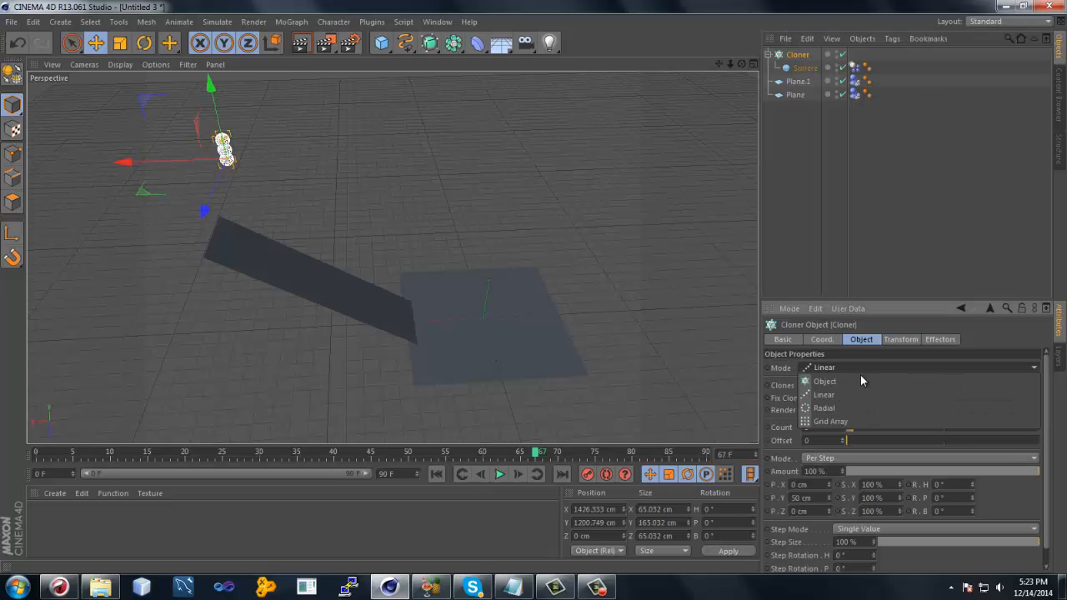
pyautogui.click(823, 395)
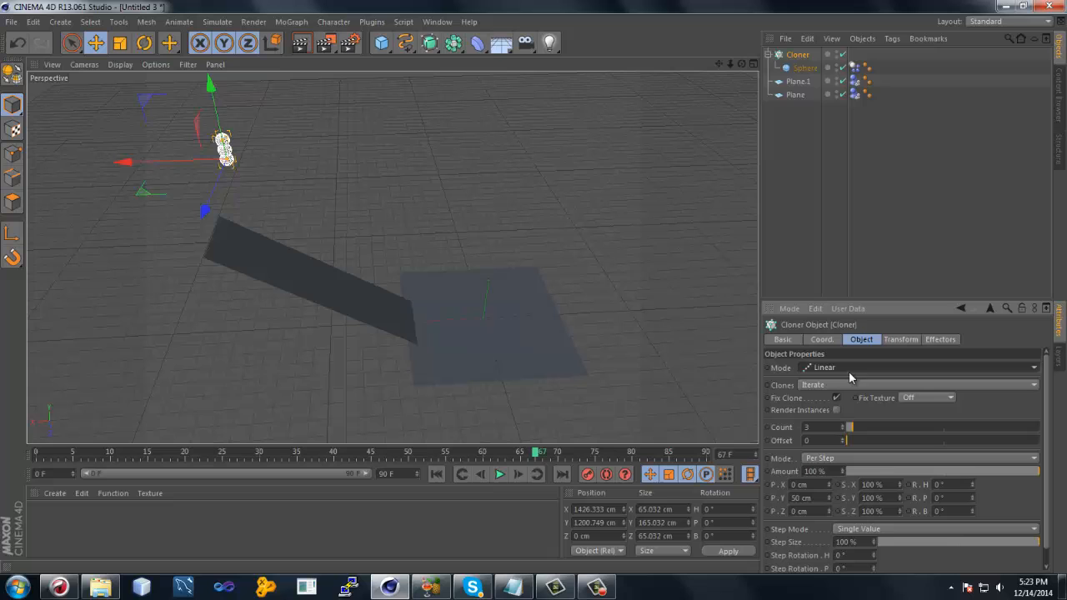
pyautogui.moveTo(851, 427); pyautogui.dragTo(898, 431)
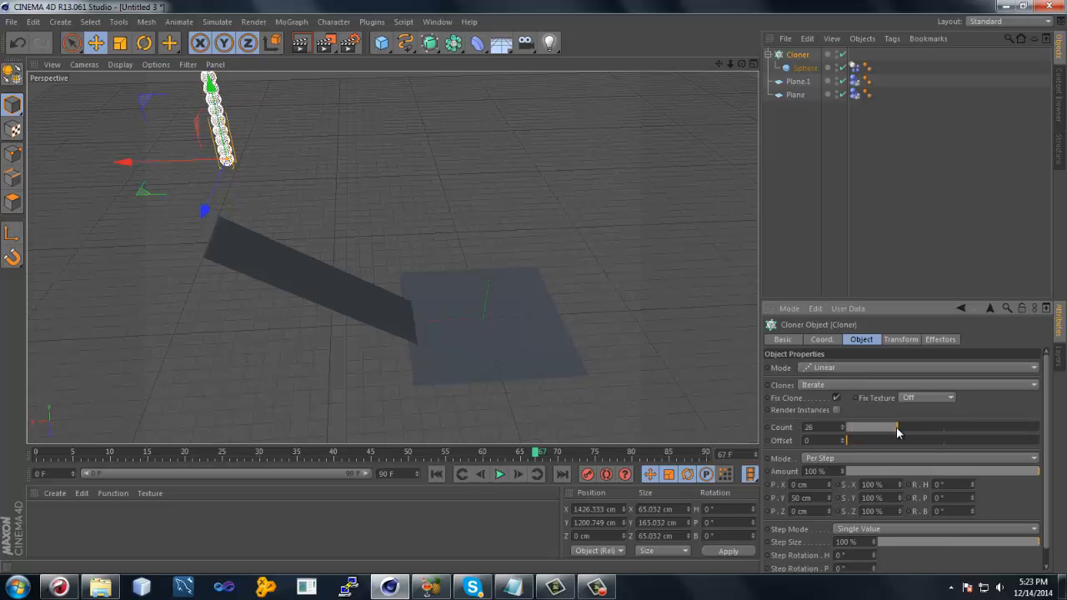
pyautogui.moveTo(899, 427); pyautogui.dragTo(894, 427)
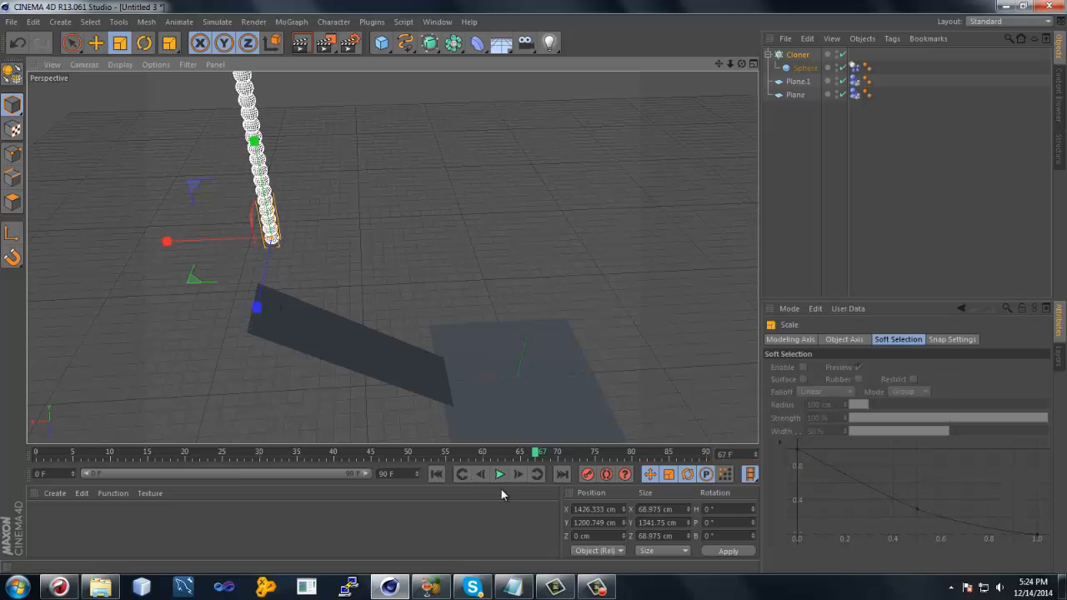
pyautogui.click(499, 474)
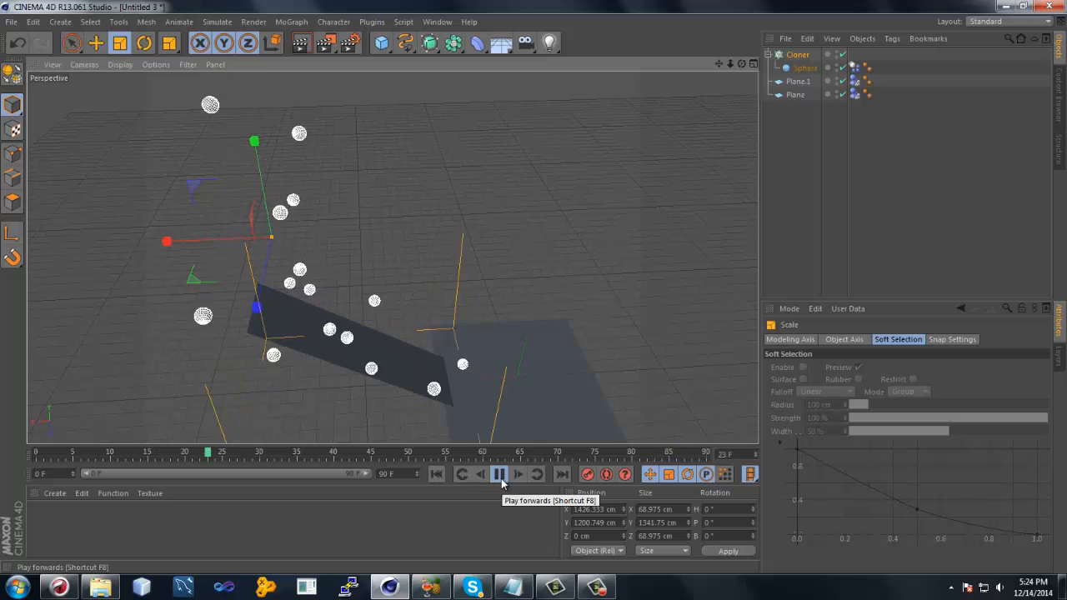
# Set the cloner to 25 spheres with offsets P.X -30, P.Y 75.5, P.Z -15 and replay.
pyautogui.click(499, 475)
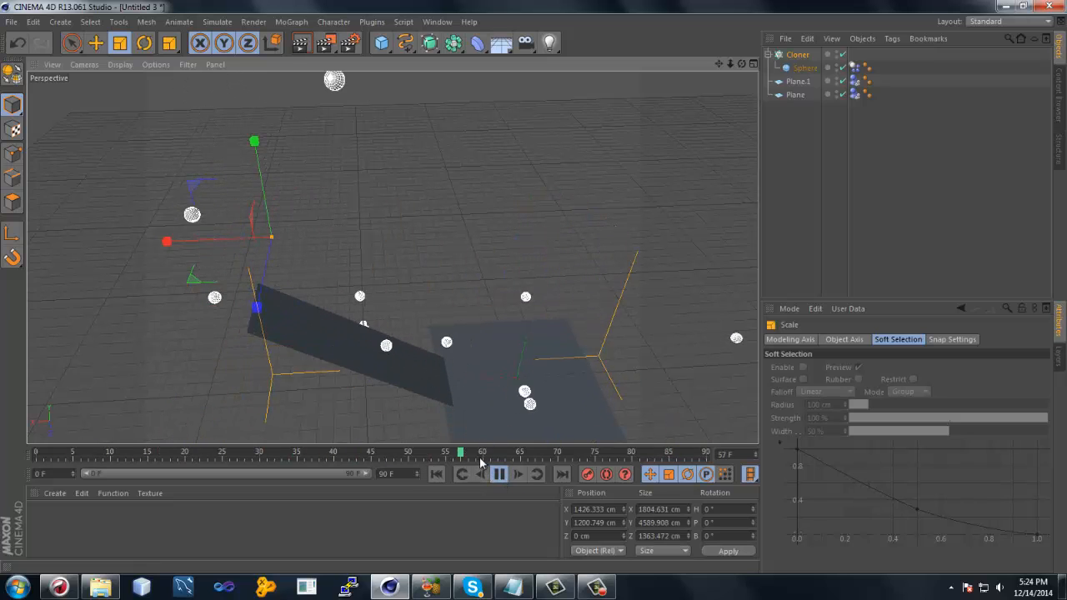
pyautogui.click(499, 473)
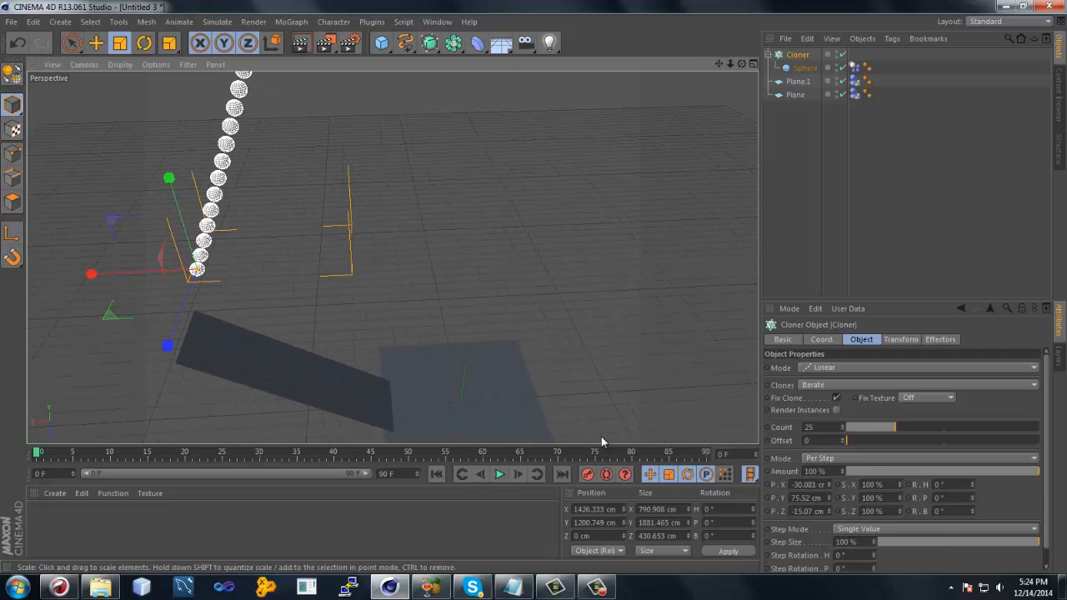
pyautogui.click(498, 474)
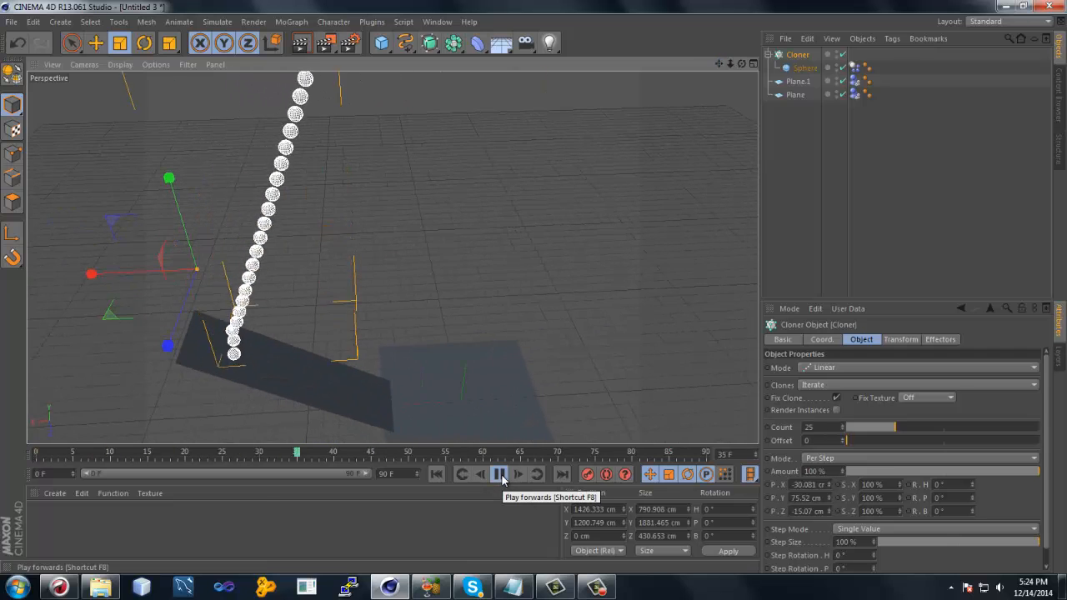
pyautogui.click(499, 474)
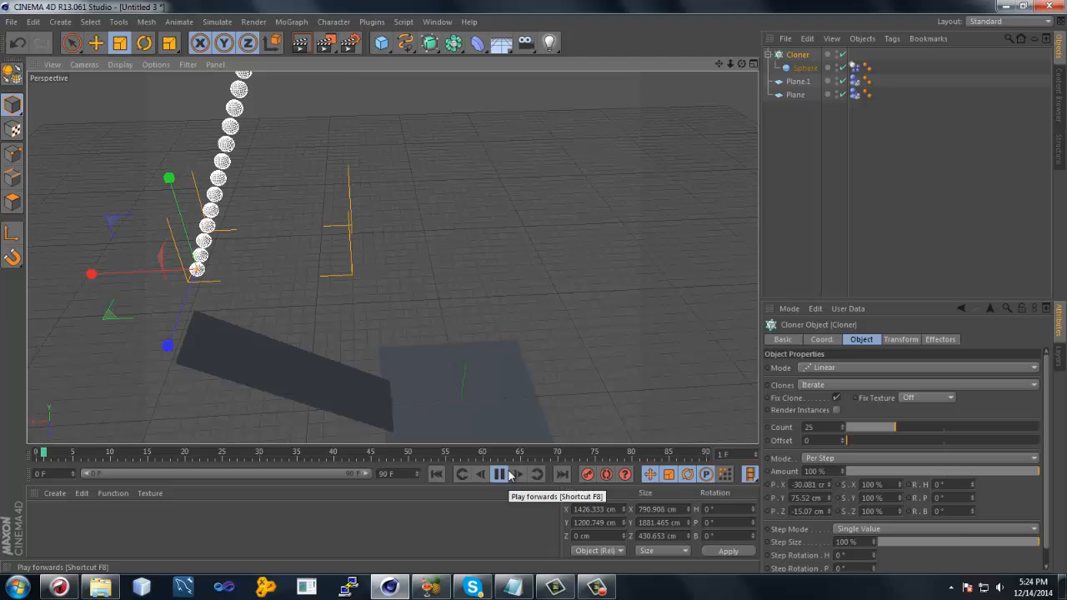
pyautogui.click(499, 474)
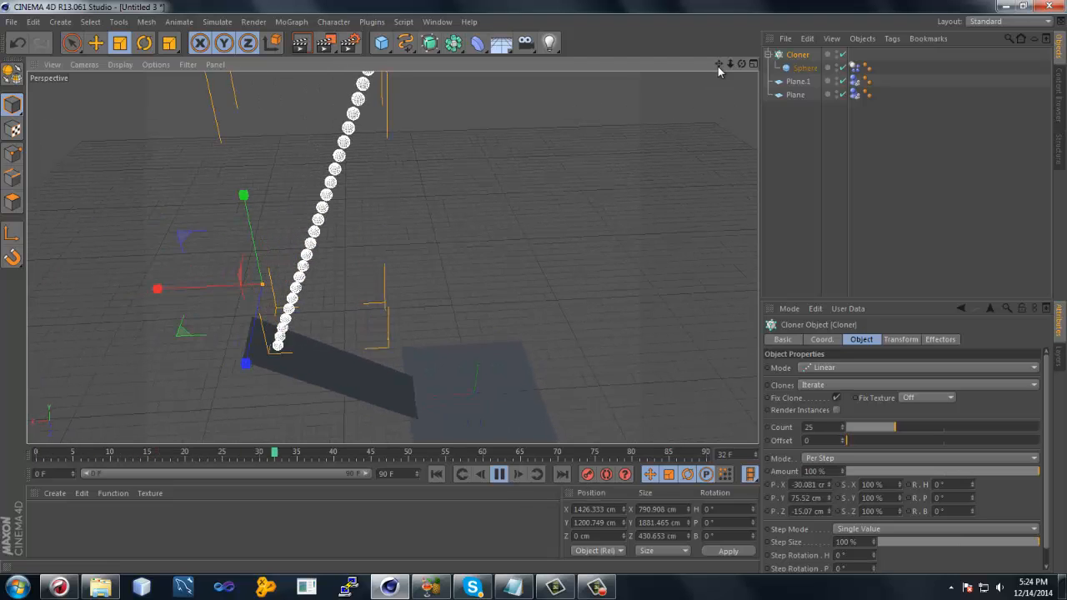
pyautogui.click(381, 42)
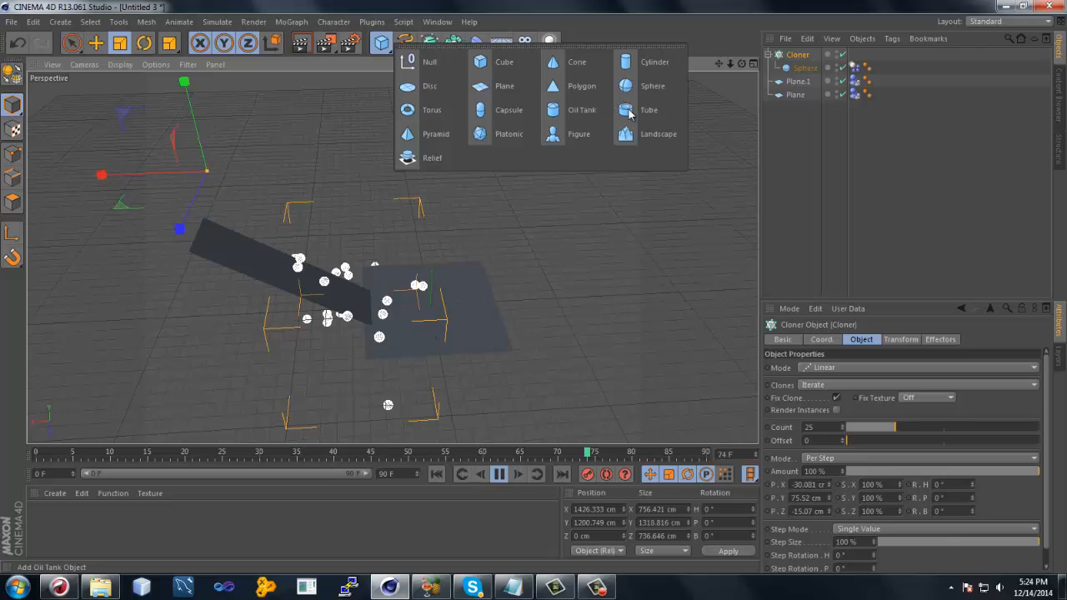
# Add a tube with inner radius ~684, outer radius ~2736 and height ~1569.
pyautogui.click(648, 109)
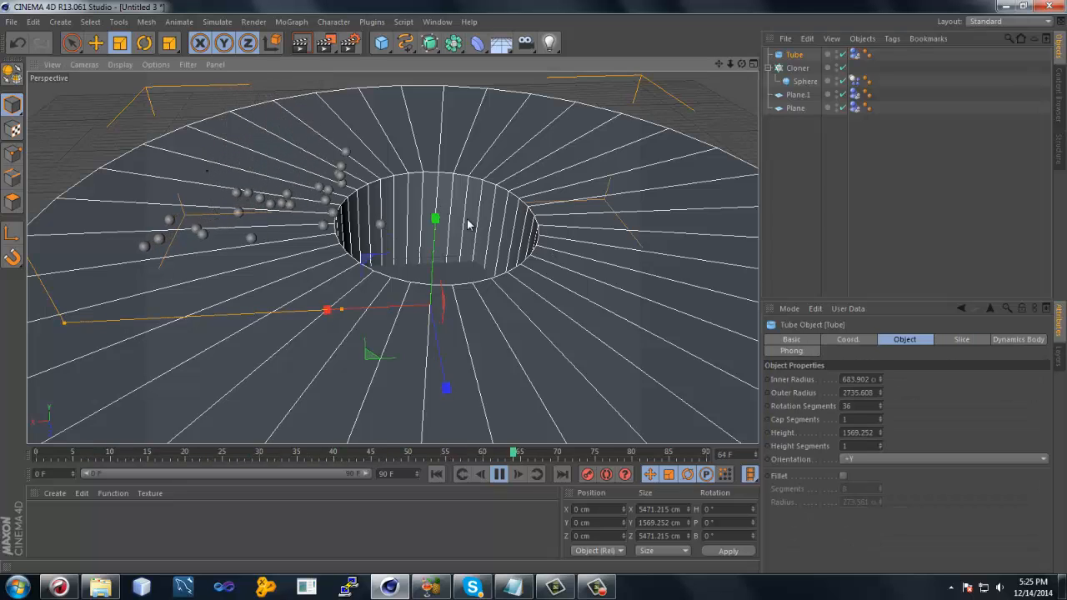
pyautogui.rightClick(542, 221)
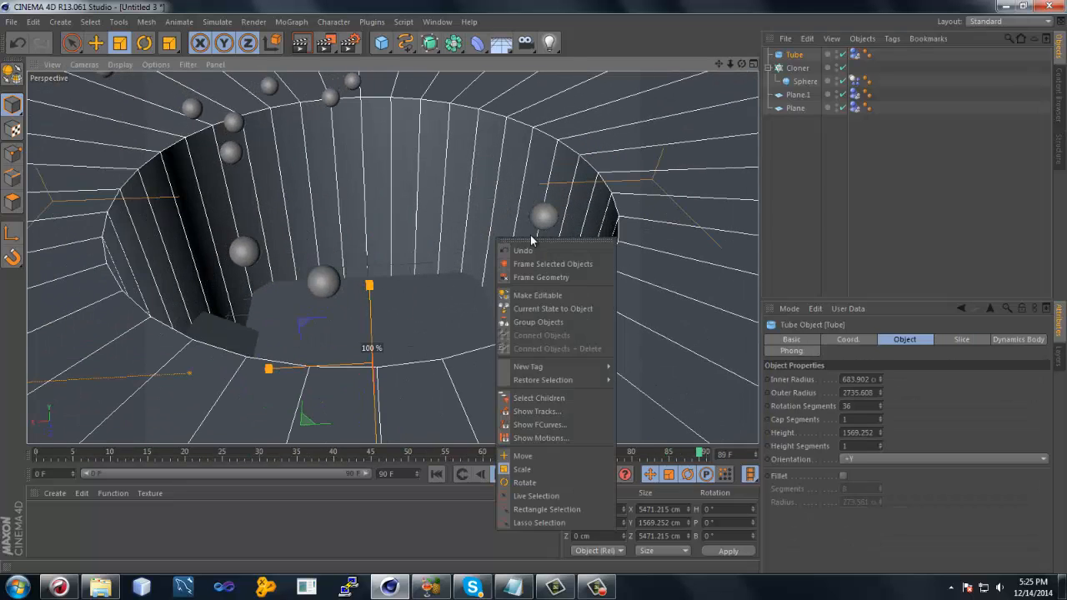
pyautogui.moveTo(771, 272)
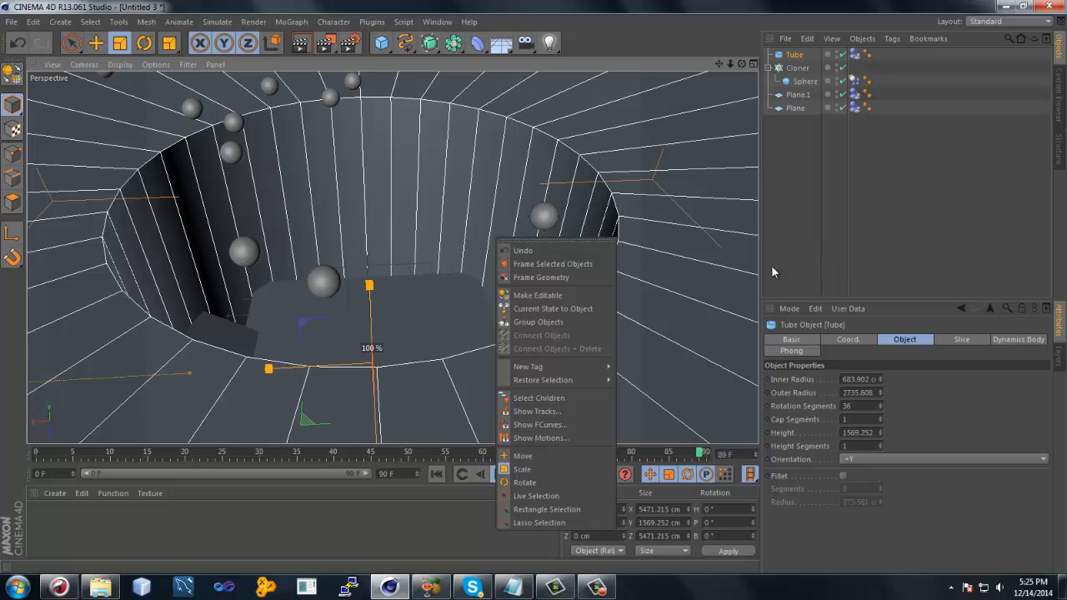